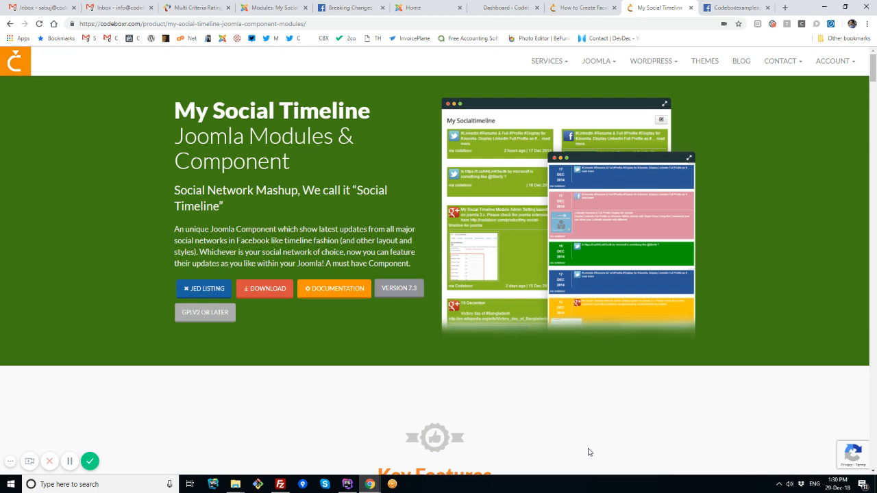
Step: Scroll the Codeboxr Facebook app tutorial to Step 10 and highlight its heading on user_posts and manage_pages
{"action": "left_click", "coordinate": [583, 9]}
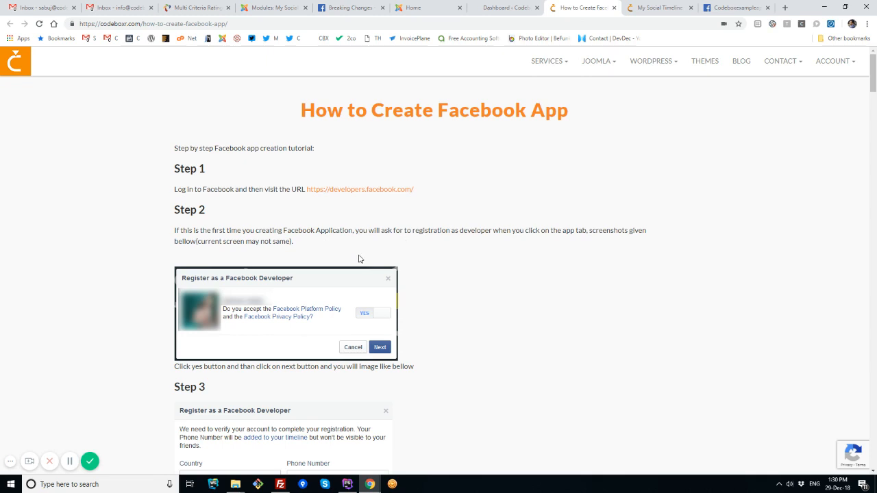
{"action": "scroll", "scroll_direction": "down", "scroll_amount": 3}
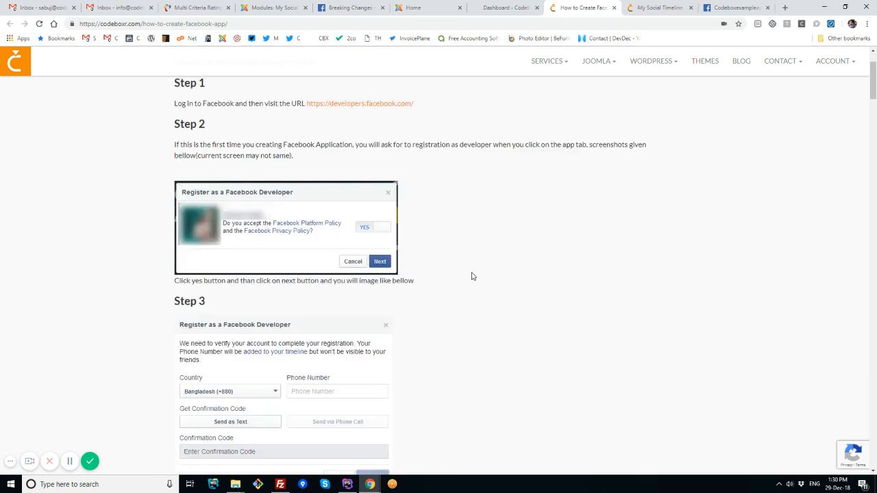
{"action": "scroll", "scroll_direction": "down", "scroll_amount": 3}
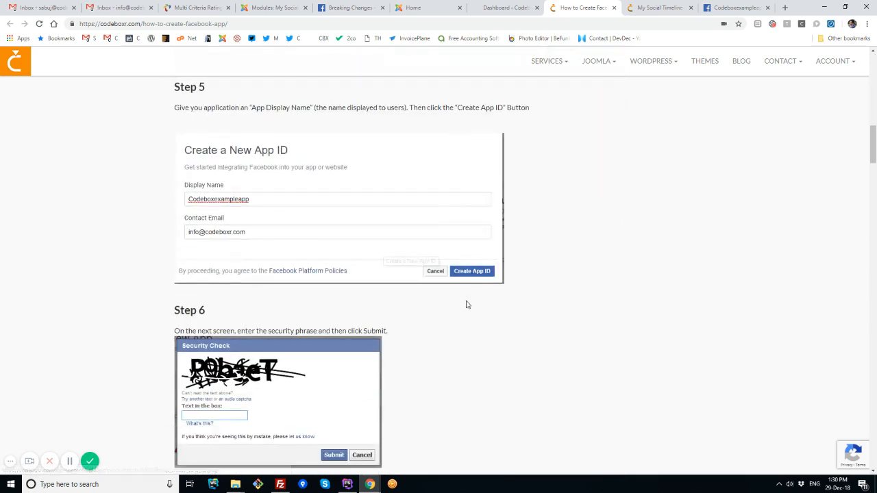
{"action": "scroll", "scroll_direction": "down", "scroll_amount": 3}
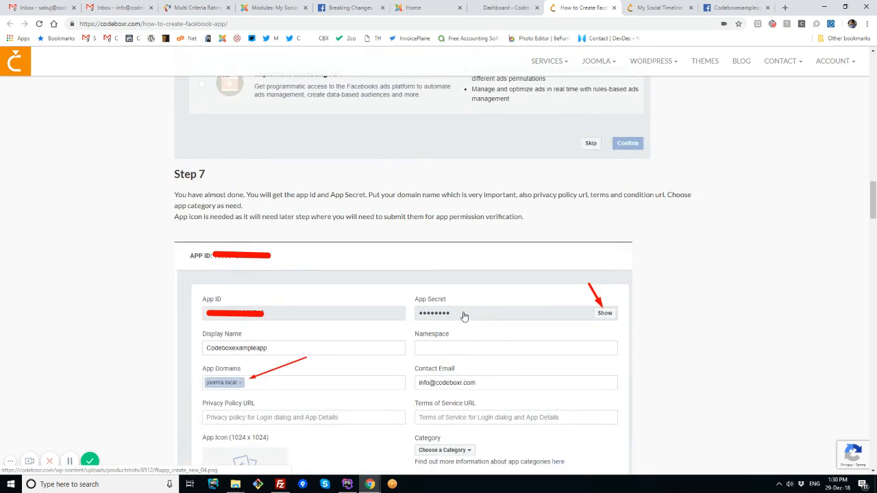
{"action": "scroll", "scroll_direction": "down", "scroll_amount": 3}
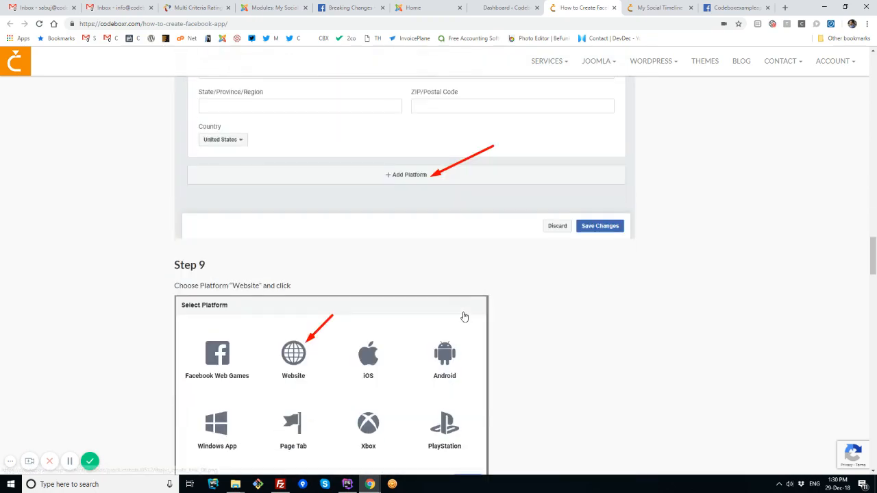
{"action": "scroll", "scroll_direction": "down", "scroll_amount": 3}
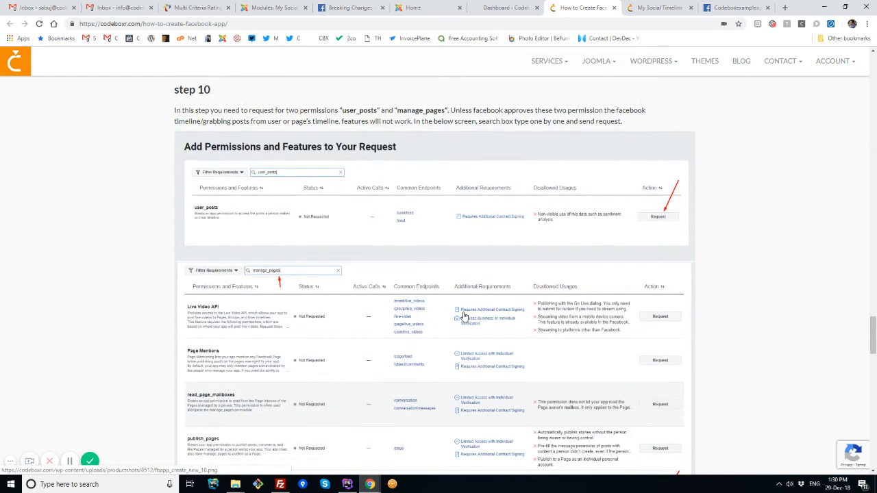
{"action": "scroll", "scroll_direction": "up", "scroll_amount": 3}
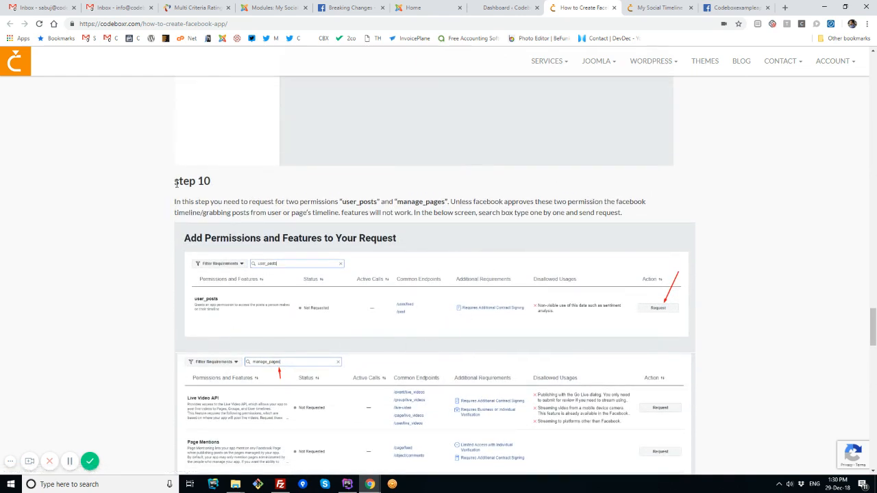
{"action": "double_click", "coordinate": [192, 181]}
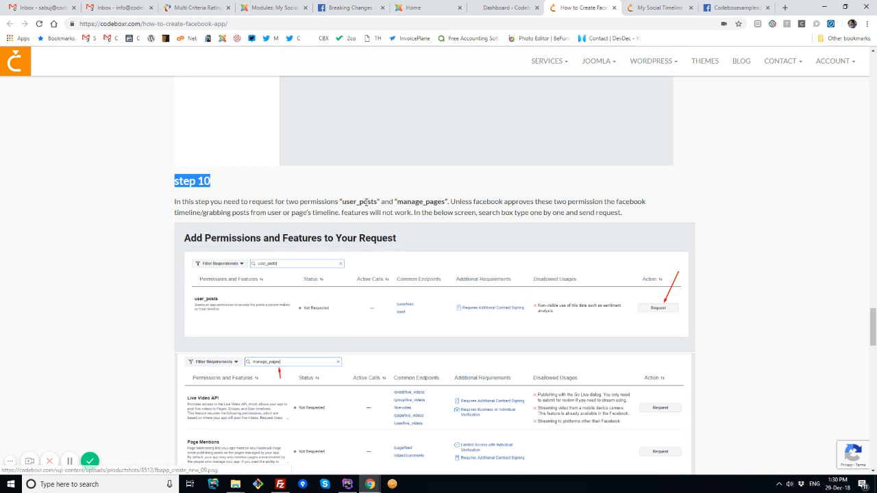
{"action": "mouse_move", "coordinate": [395, 224]}
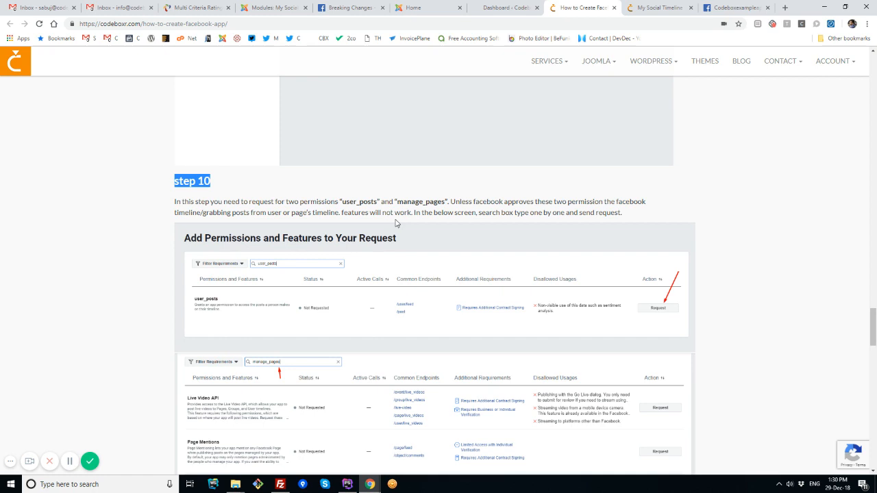
{"action": "mouse_move", "coordinate": [707, 94]}
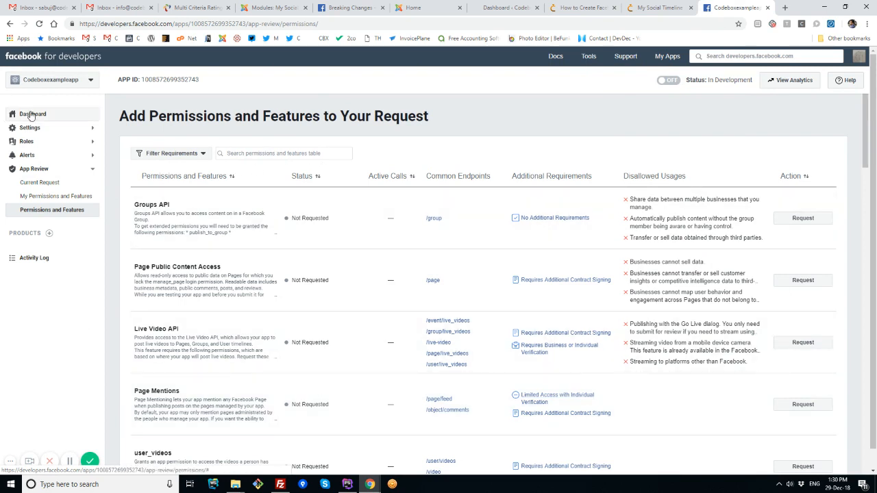
Step: Go to the app Dashboard, checking the tutorial's step 10 in between
{"action": "left_click", "coordinate": [33, 114]}
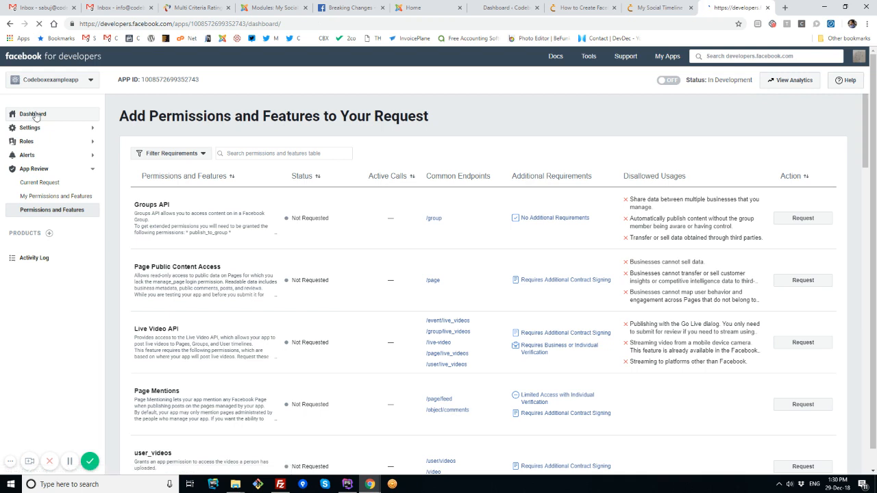
{"action": "left_click", "coordinate": [33, 114]}
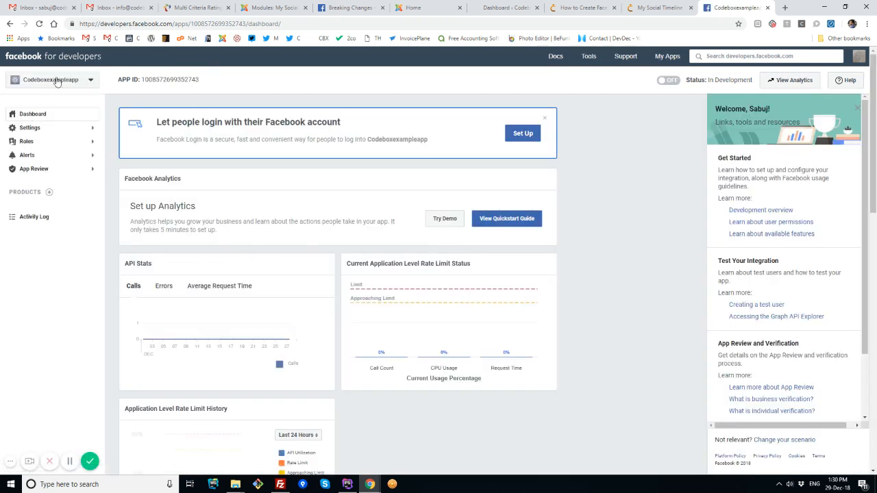
{"action": "left_click", "coordinate": [581, 8]}
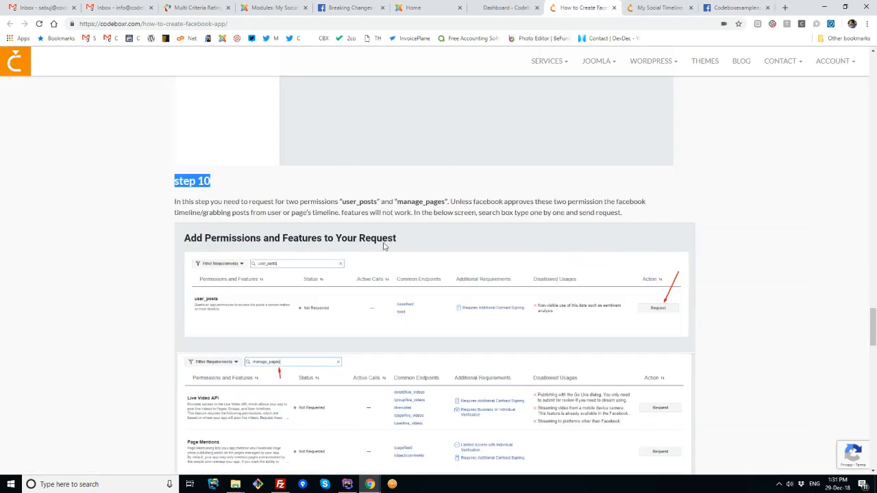
{"action": "left_click", "coordinate": [733, 8]}
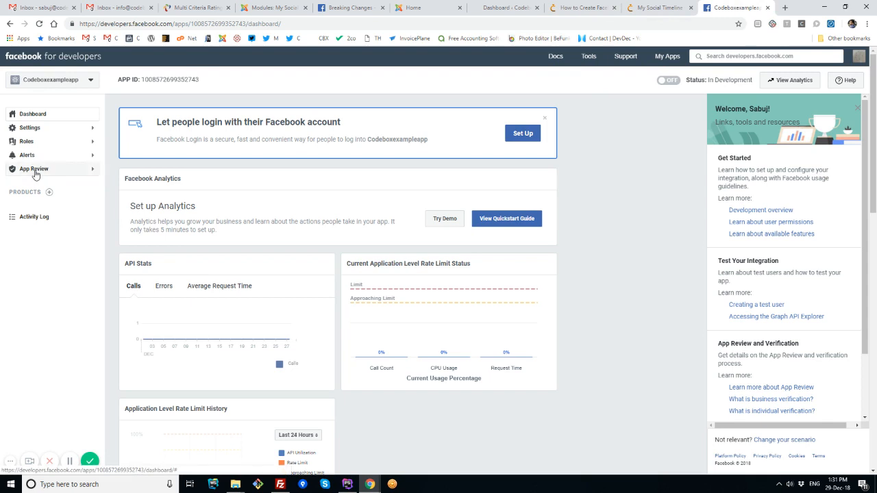
Step: Bring up App Review > Current Request and look through the manage_pages draft
{"action": "left_click", "coordinate": [34, 169]}
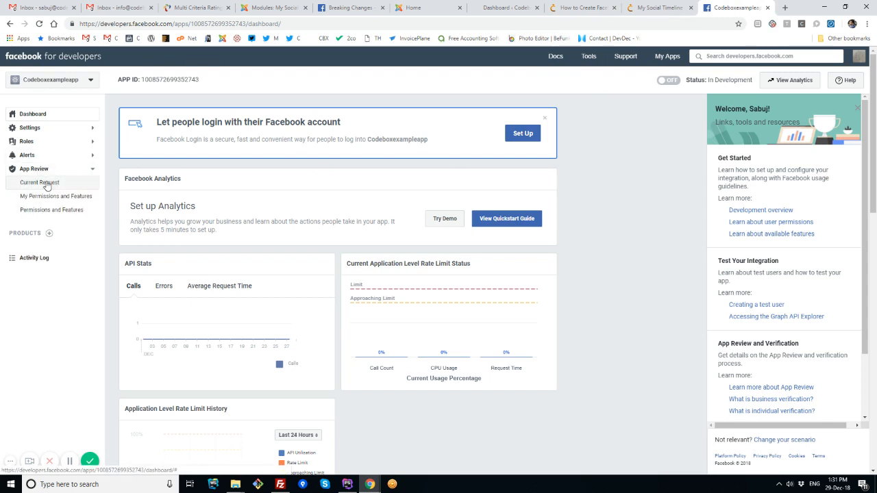
{"action": "left_click", "coordinate": [38, 183]}
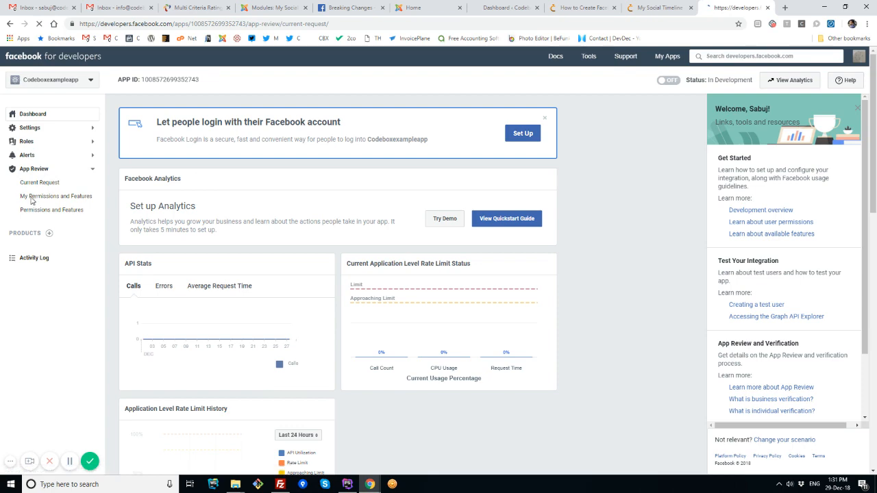
{"action": "left_click", "coordinate": [38, 182]}
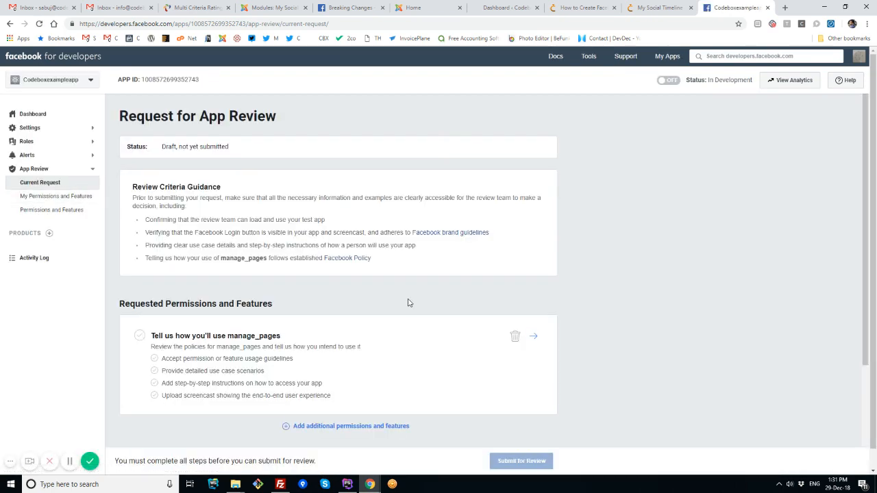
{"action": "scroll", "scroll_direction": "down", "scroll_amount": 3}
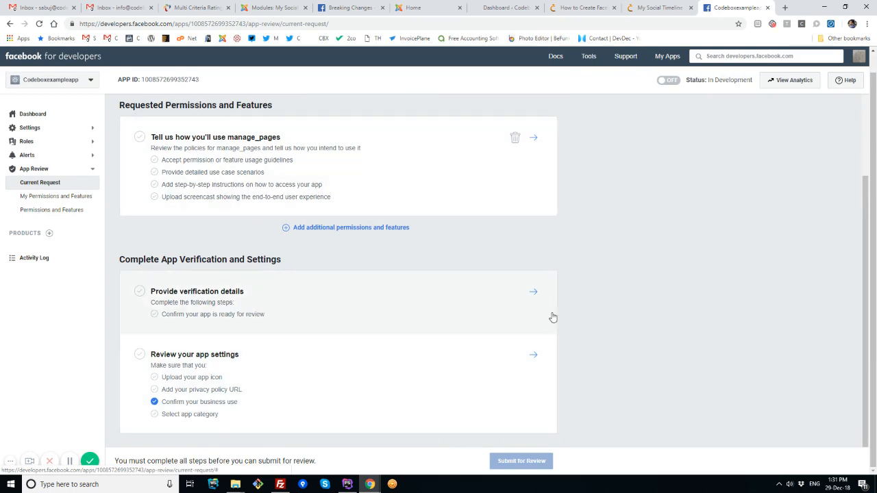
{"action": "scroll", "scroll_direction": "up", "scroll_amount": 3}
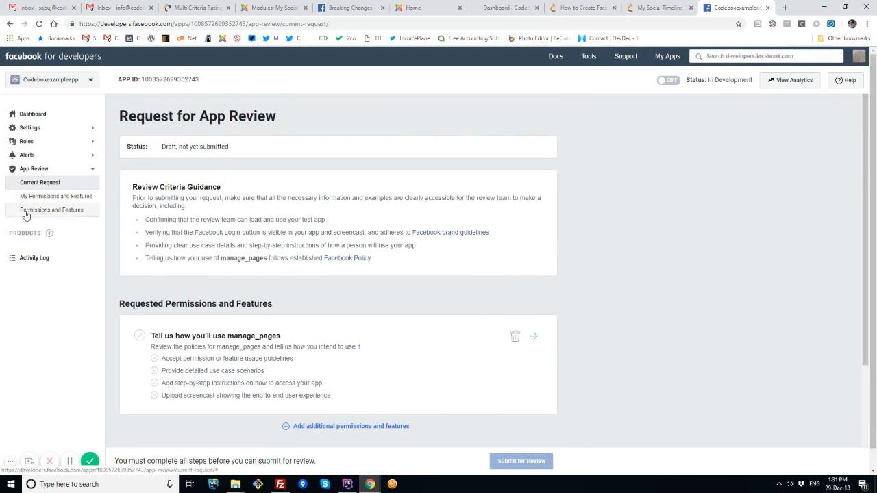
Step: Browse Permissions and Features, confirming in the tutorial which other permission is needed
{"action": "left_click", "coordinate": [52, 210]}
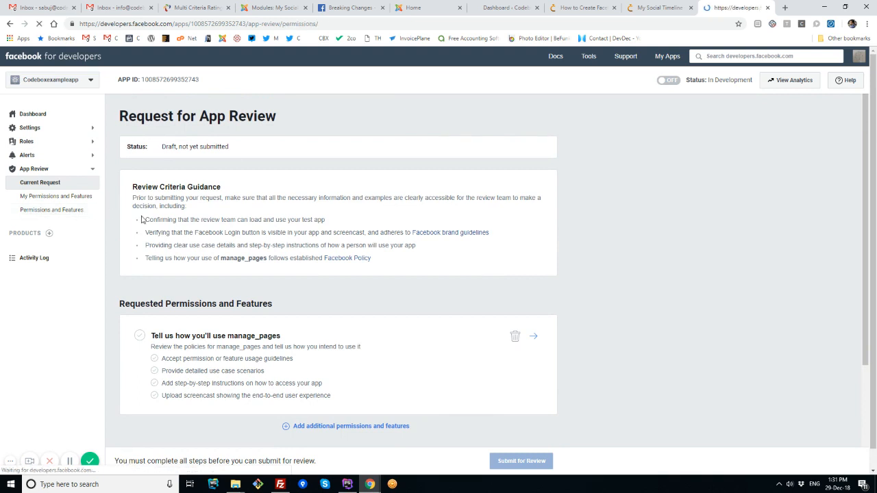
{"action": "left_click", "coordinate": [350, 425]}
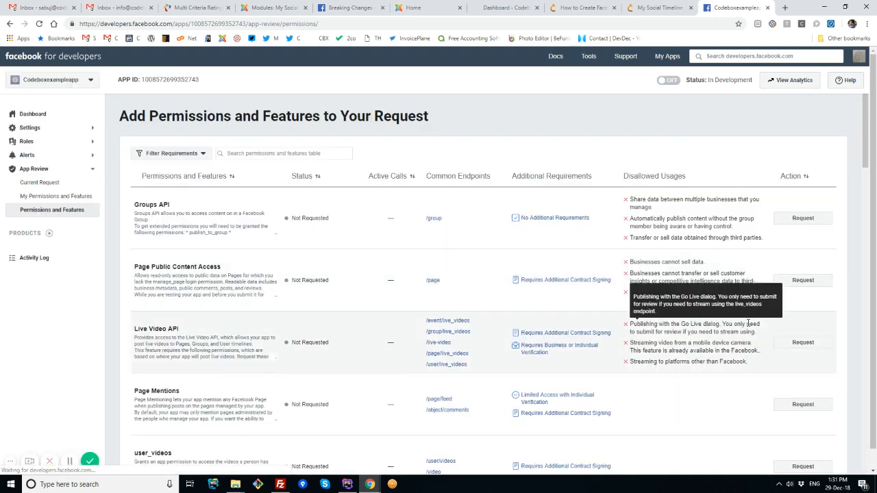
{"action": "scroll", "scroll_direction": "down", "scroll_amount": 3}
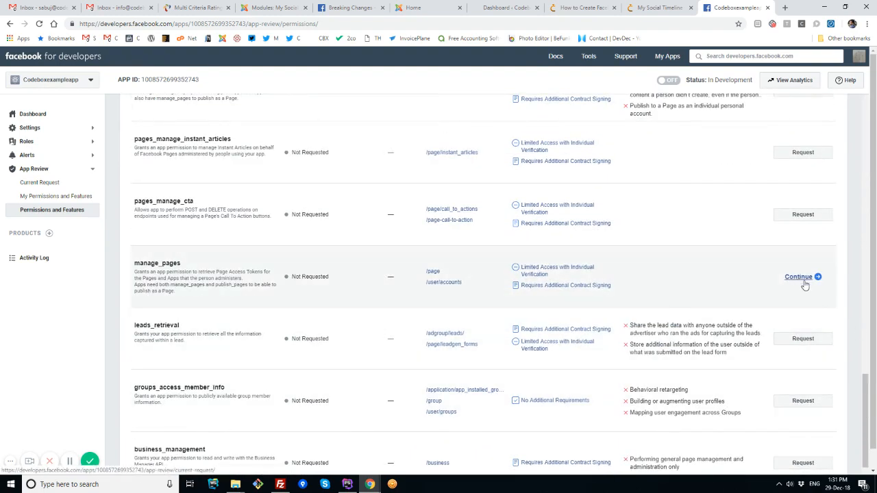
{"action": "scroll", "scroll_direction": "down", "scroll_amount": 3}
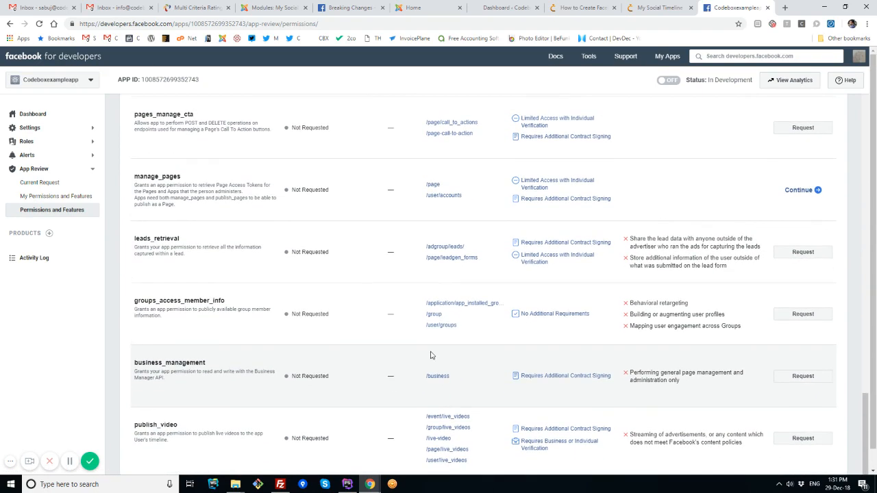
{"action": "left_click", "coordinate": [579, 8]}
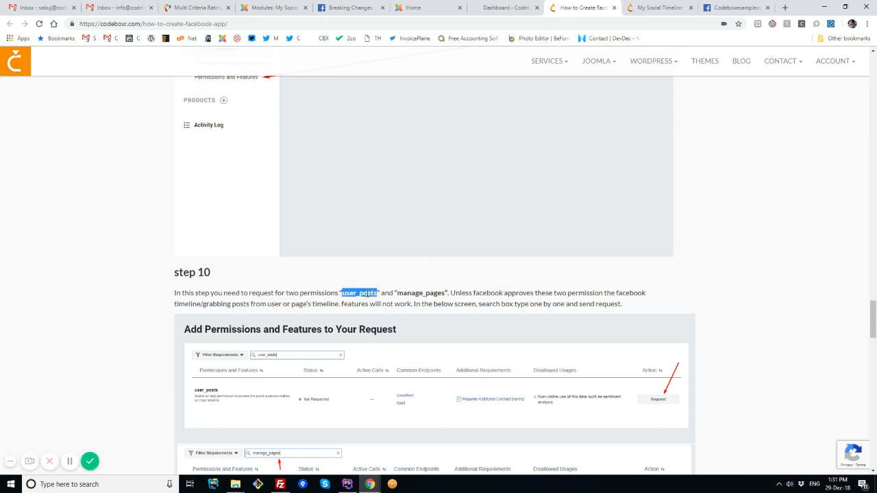
{"action": "left_click", "coordinate": [733, 9]}
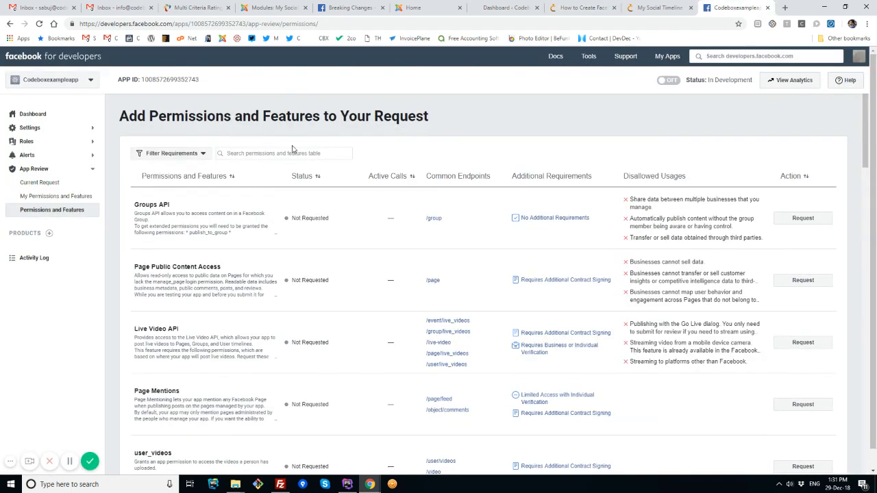
Step: Search 'user_posts', request it and continue to the review request with it added
{"action": "type", "text": "user_posts"}
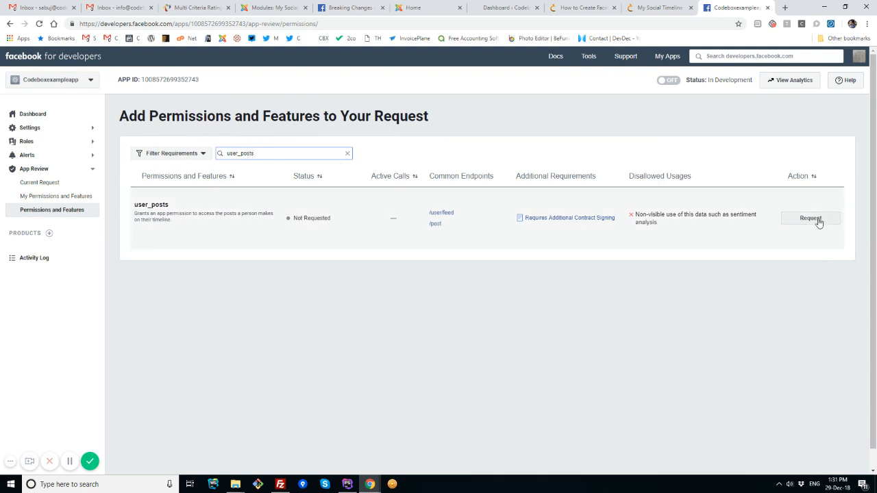
{"action": "left_click", "coordinate": [811, 218]}
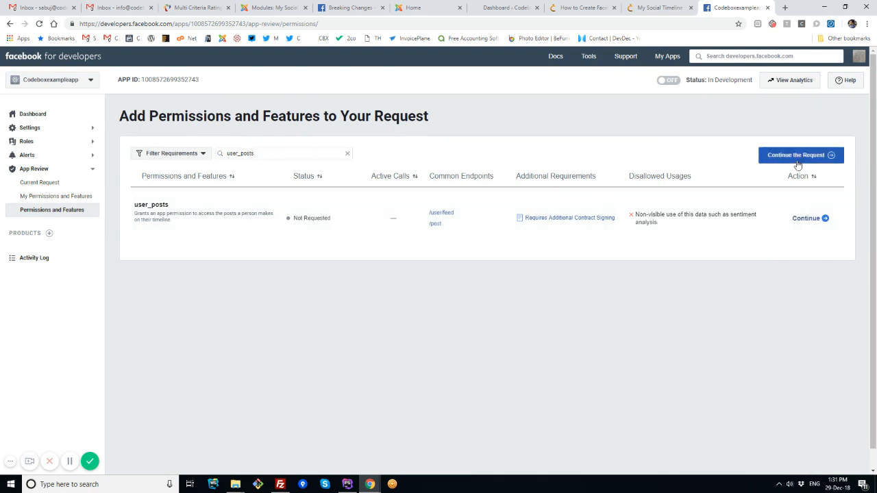
{"action": "mouse_move", "coordinate": [801, 155]}
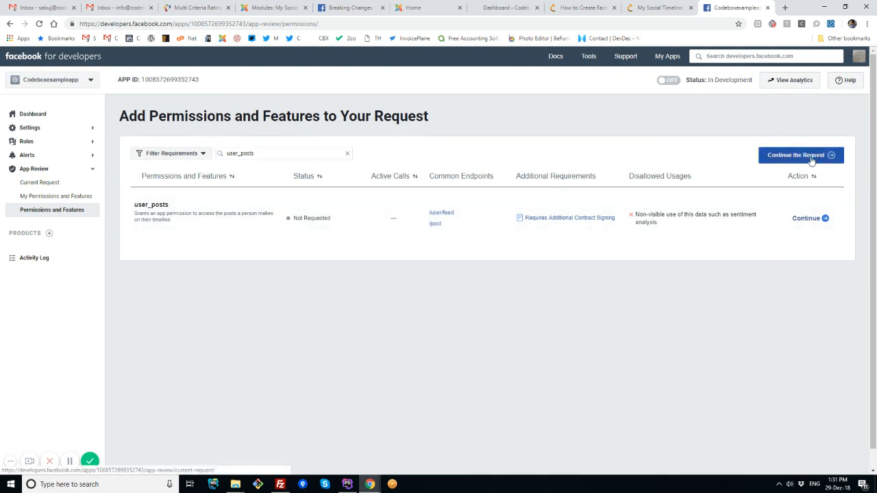
{"action": "left_click", "coordinate": [800, 155]}
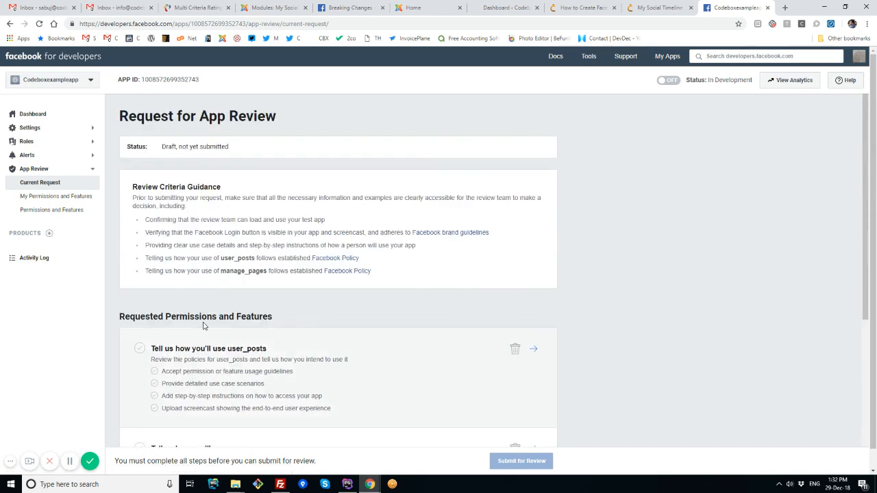
Step: In the user_posts details, accept the usage guidelines and enable Web as the platform
{"action": "scroll", "scroll_direction": "down", "scroll_amount": 3}
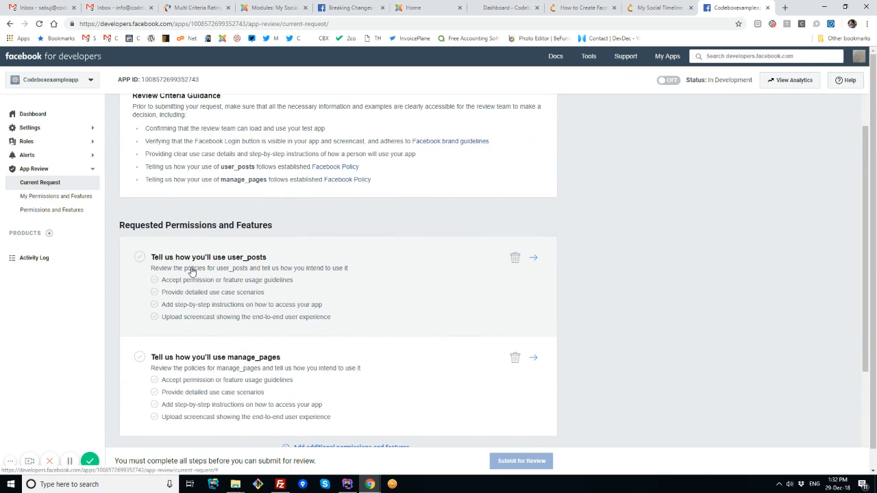
{"action": "mouse_move", "coordinate": [211, 288]}
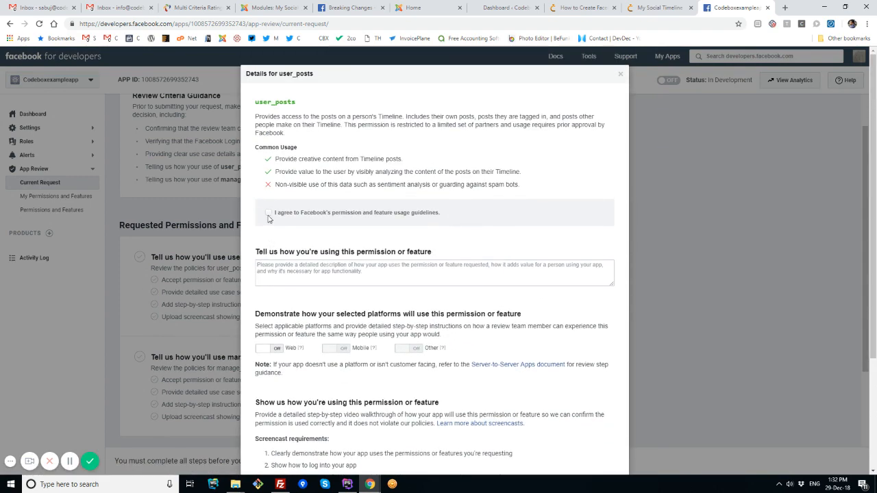
{"action": "left_click", "coordinate": [268, 211]}
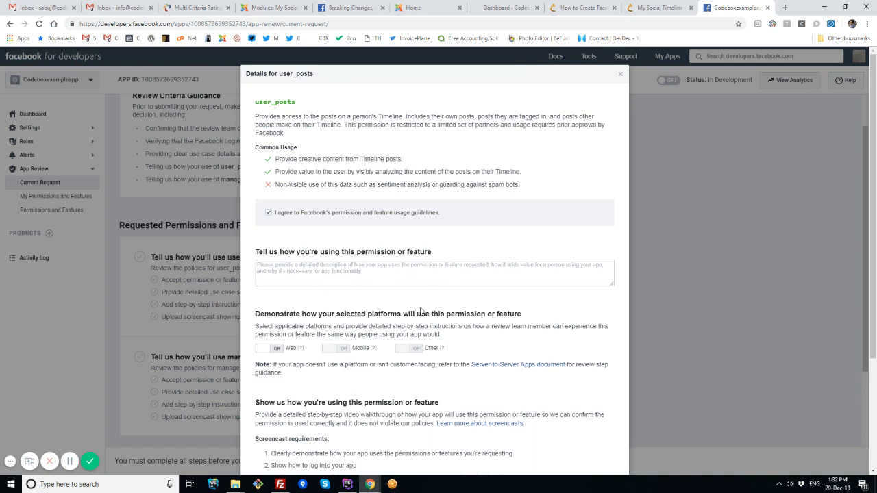
{"action": "mouse_move", "coordinate": [403, 360]}
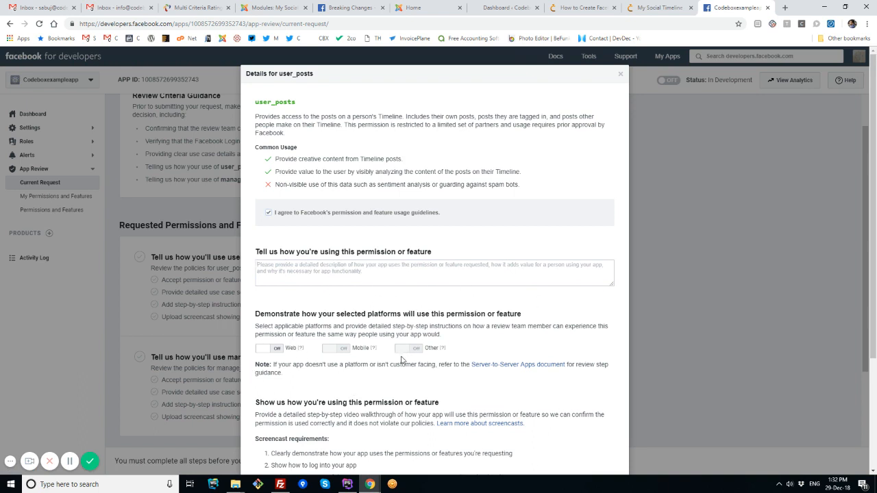
{"action": "left_click", "coordinate": [263, 350]}
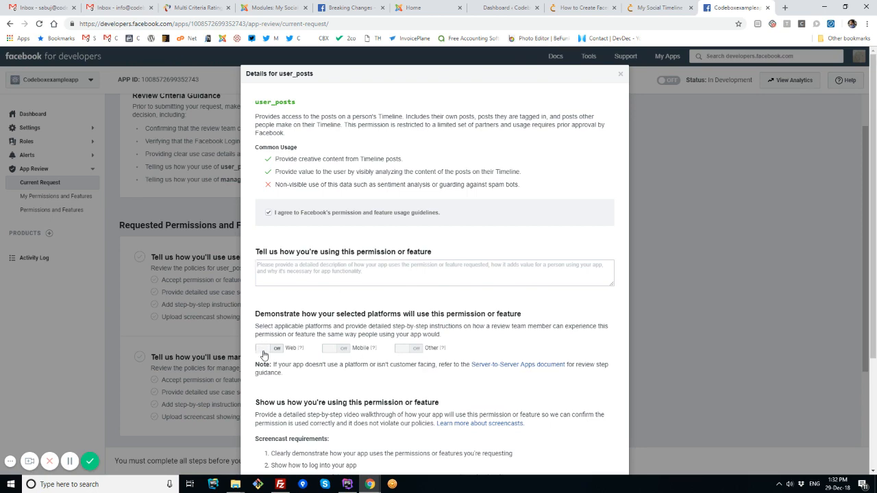
{"action": "left_click", "coordinate": [263, 348]}
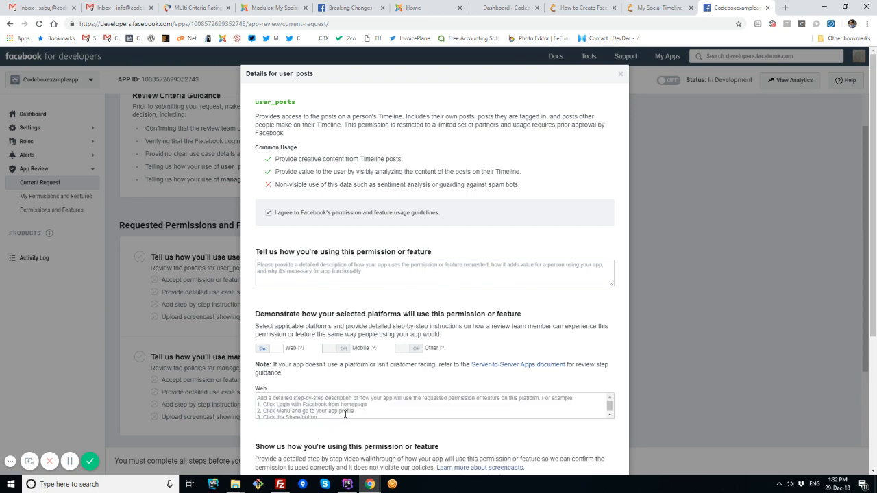
{"action": "scroll", "scroll_direction": "down", "scroll_amount": 3}
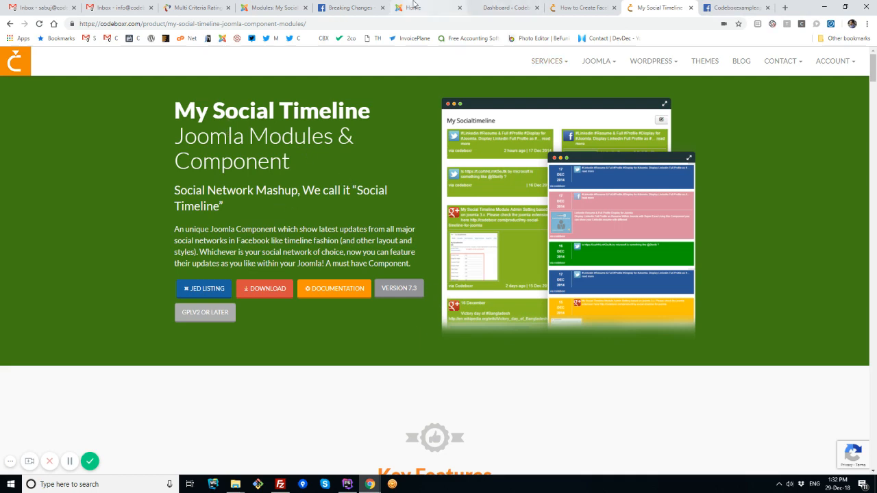
Step: Glance at another tab, return to the review request and scroll to the screencast upload
{"action": "left_click", "coordinate": [271, 8]}
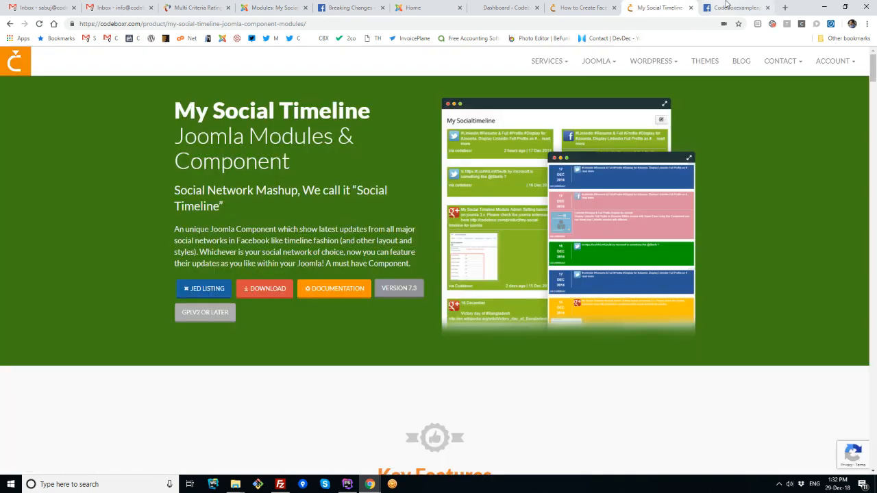
{"action": "left_click", "coordinate": [733, 9]}
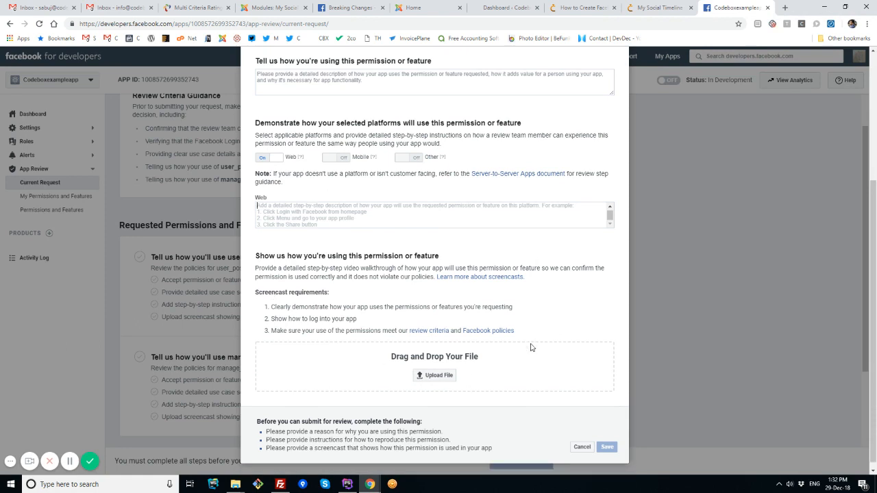
{"action": "scroll", "scroll_direction": "down", "scroll_amount": 3}
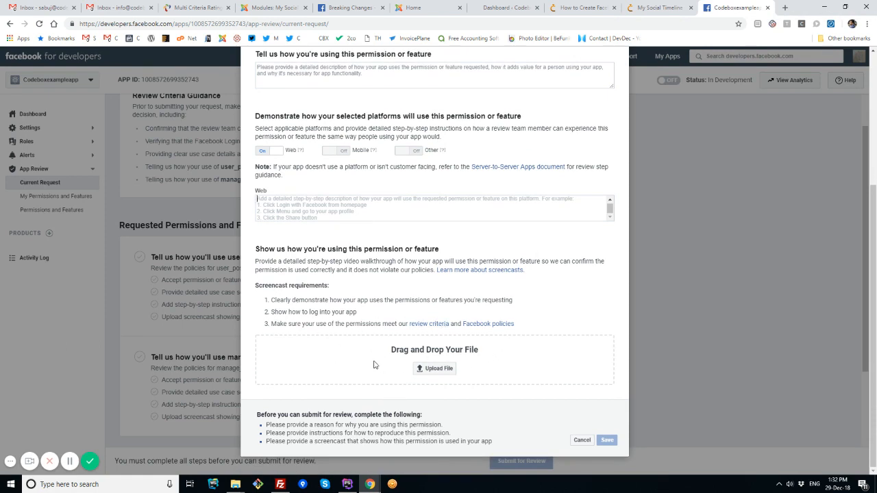
Step: Review the Joomla My Social Timeline module's Facebook tab and the Codeboxr guide, then return to the review request
{"action": "left_click", "coordinate": [197, 8]}
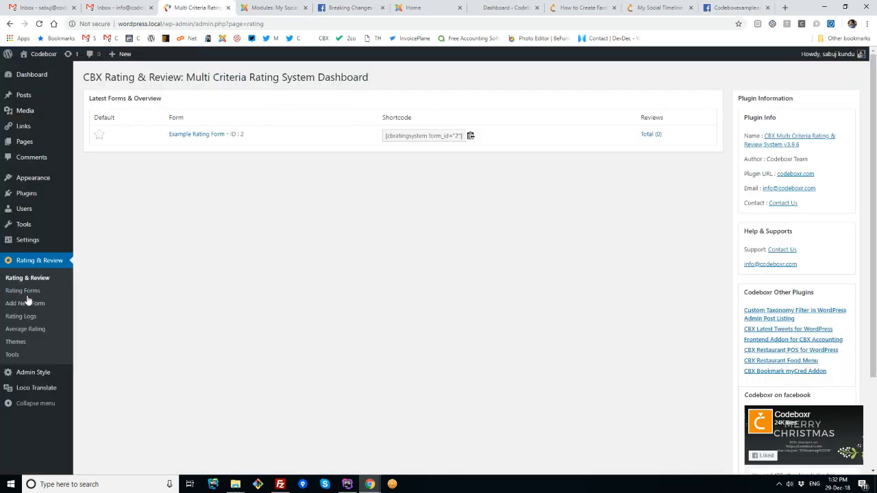
{"action": "left_click", "coordinate": [273, 8]}
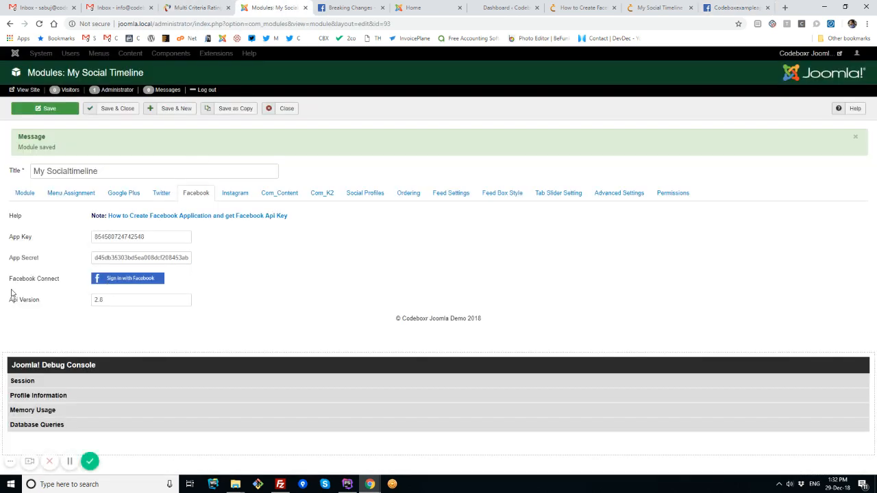
{"action": "left_click", "coordinate": [128, 279]}
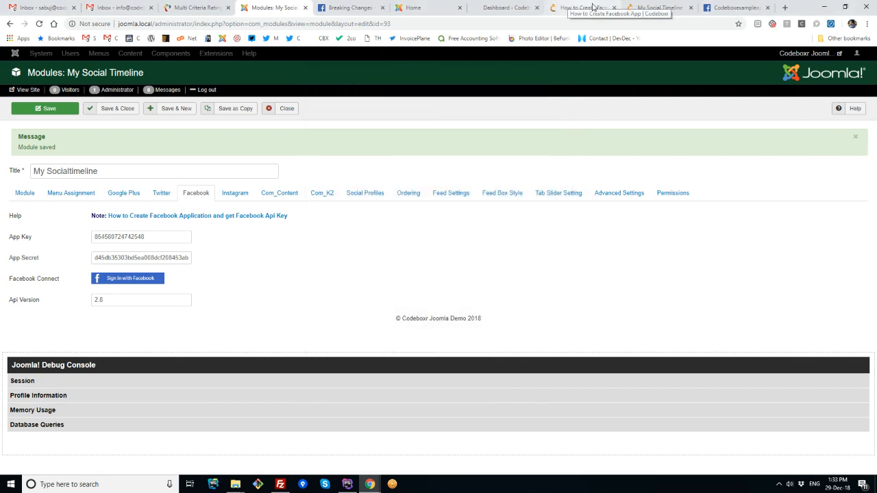
{"action": "left_click", "coordinate": [658, 9]}
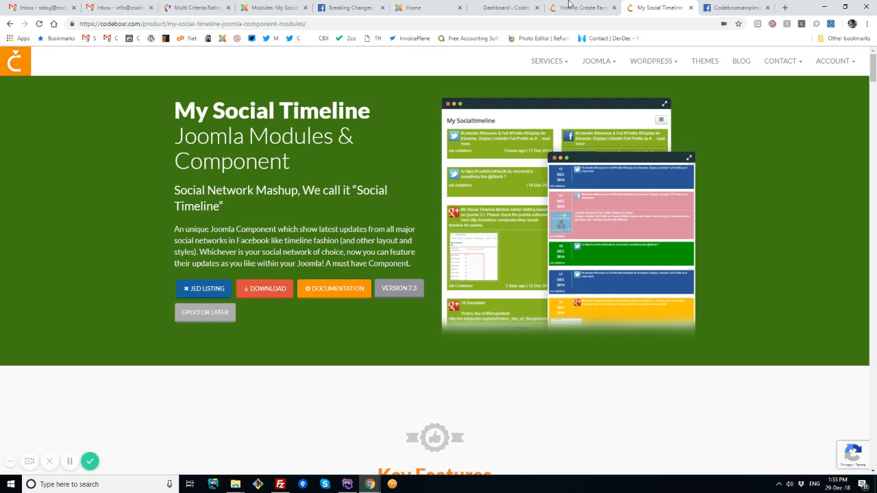
{"action": "left_click", "coordinate": [578, 8]}
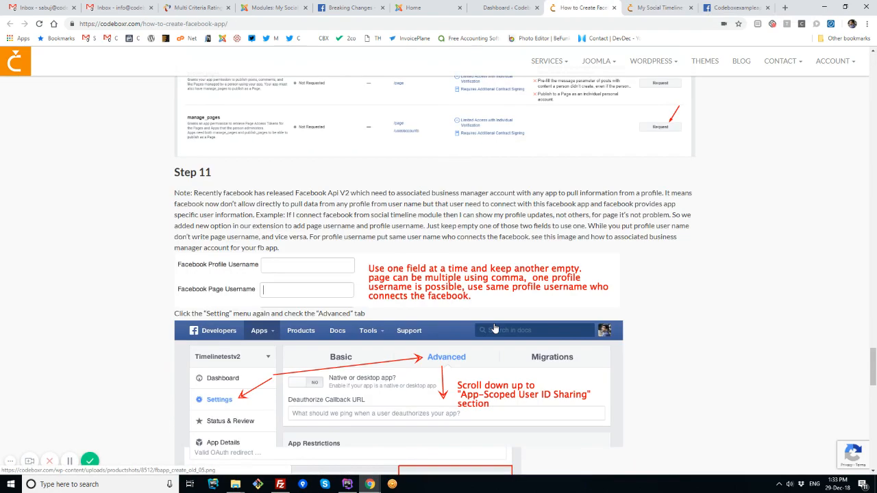
{"action": "left_click", "coordinate": [735, 8]}
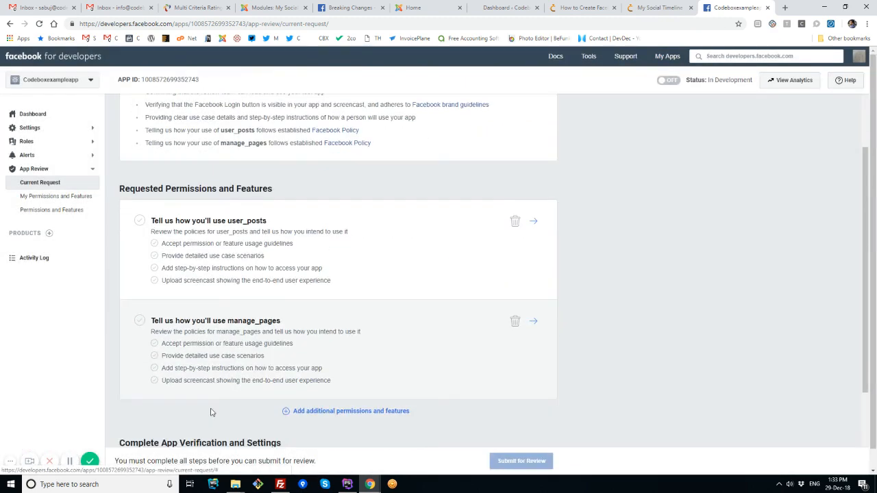
{"action": "scroll", "scroll_direction": "down", "scroll_amount": 3}
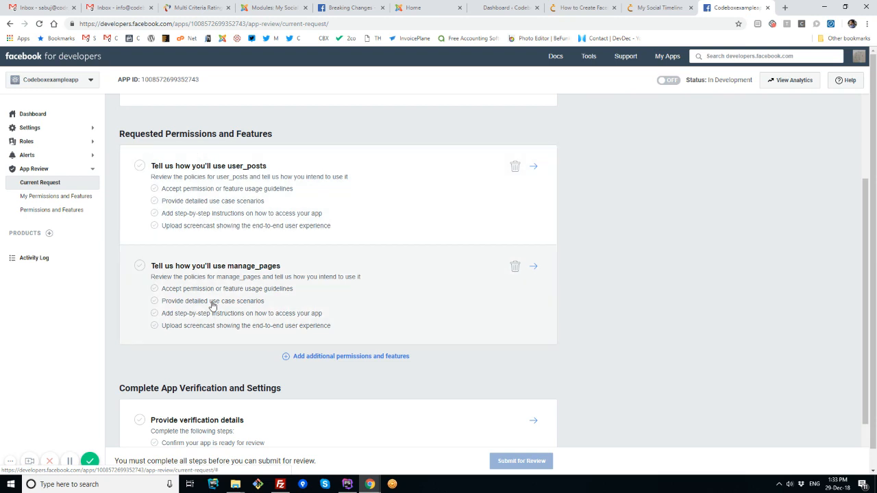
Step: In the verification details, tick 'I confirm' and cancel, then view and dismiss the required app settings form
{"action": "scroll", "scroll_direction": "down", "scroll_amount": 3}
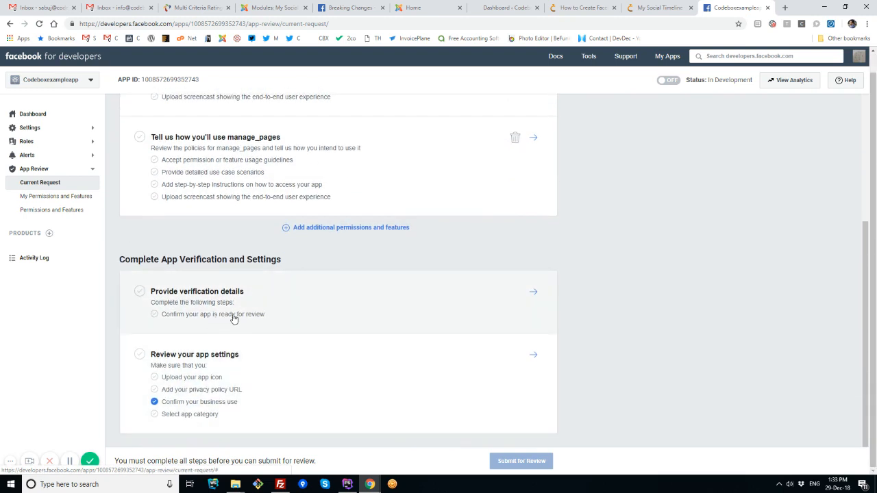
{"action": "left_click", "coordinate": [198, 291]}
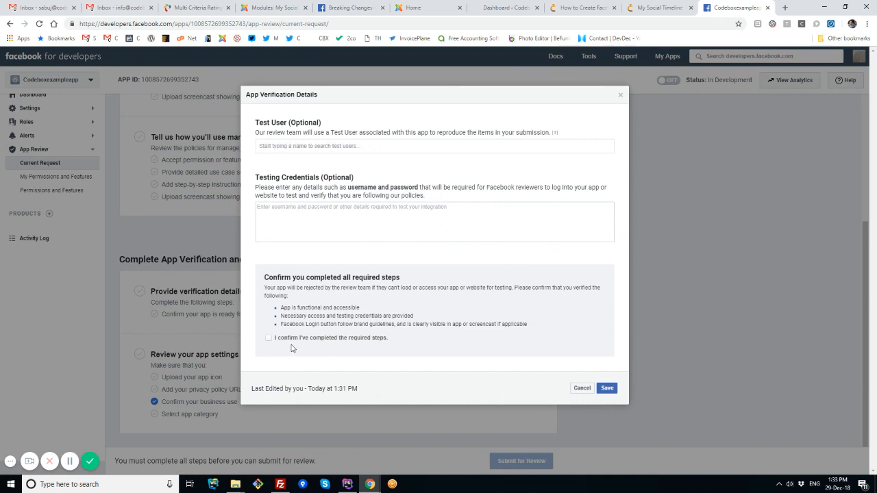
{"action": "left_click", "coordinate": [268, 337]}
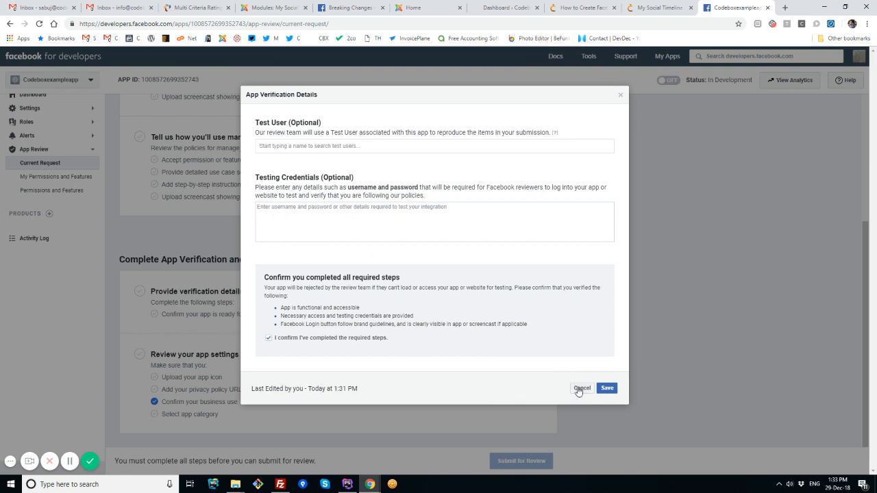
{"action": "left_click", "coordinate": [581, 390]}
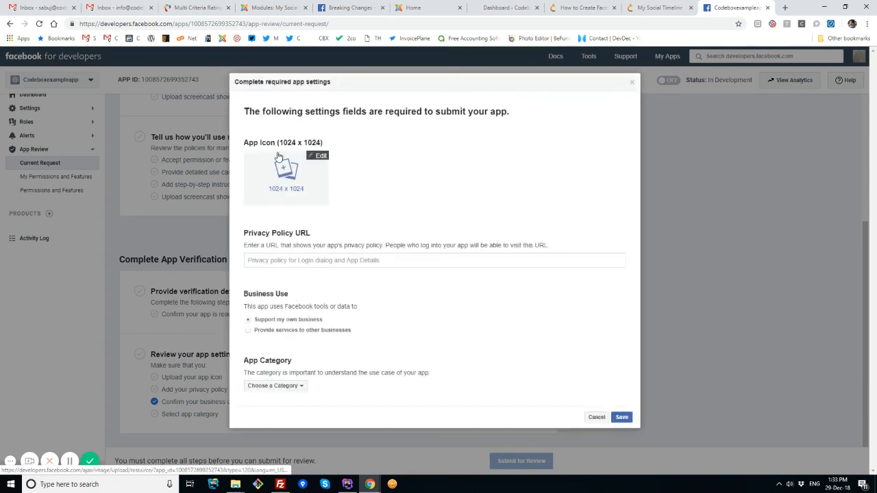
{"action": "mouse_move", "coordinate": [418, 321]}
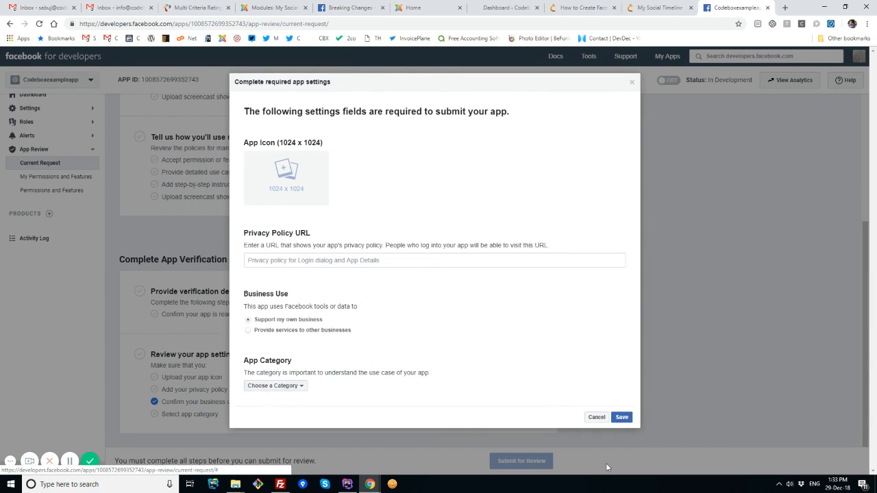
{"action": "left_click", "coordinate": [595, 417]}
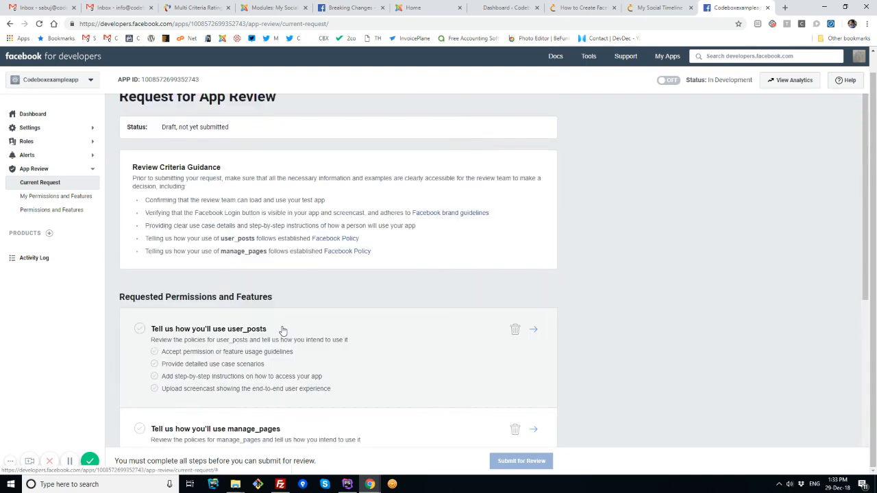
{"action": "mouse_move", "coordinate": [270, 233]}
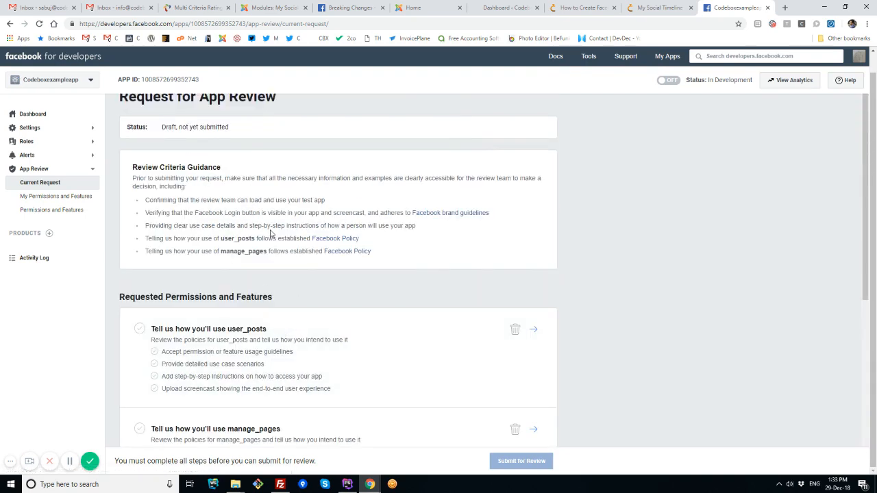
{"action": "mouse_move", "coordinate": [583, 8]}
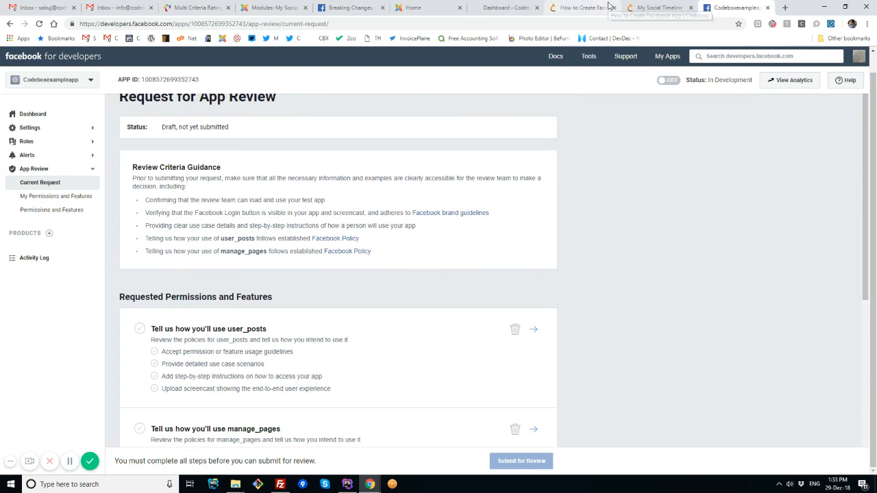
Step: After glancing at the product page and Joomla module, scroll through the Complete App Verification and Settings section
{"action": "left_click", "coordinate": [658, 8]}
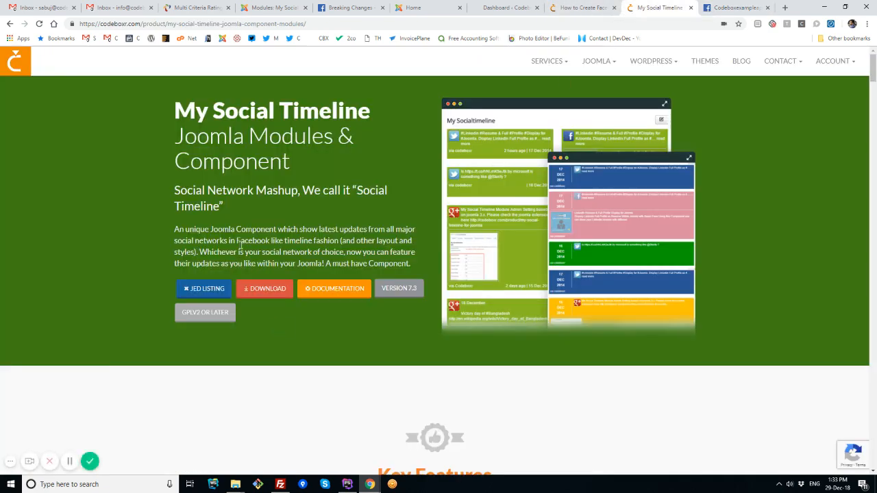
{"action": "left_click", "coordinate": [734, 9]}
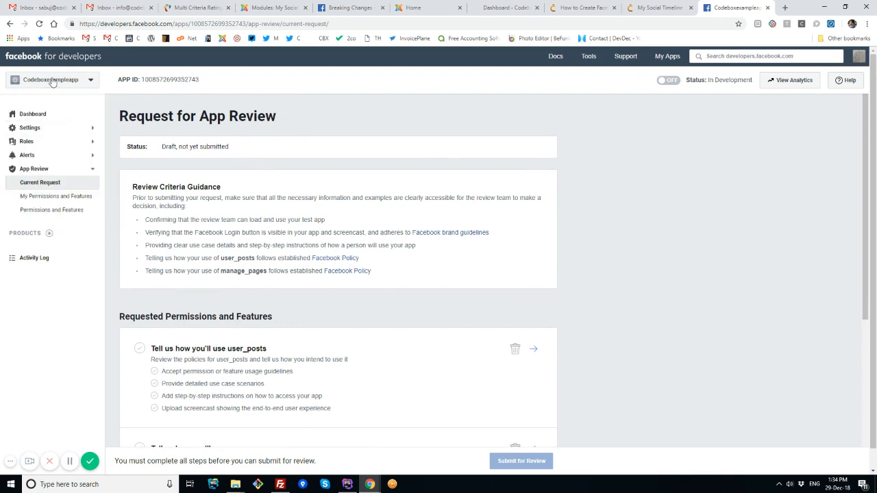
{"action": "left_click", "coordinate": [271, 9]}
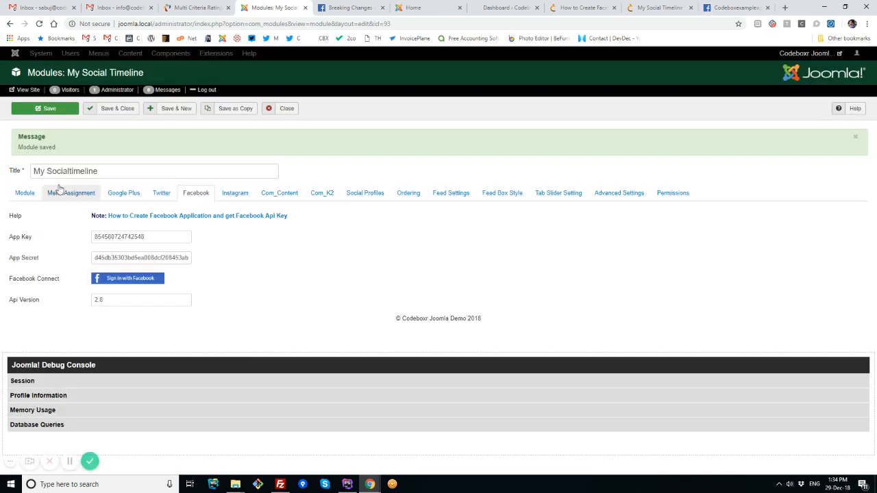
{"action": "left_click", "coordinate": [583, 9]}
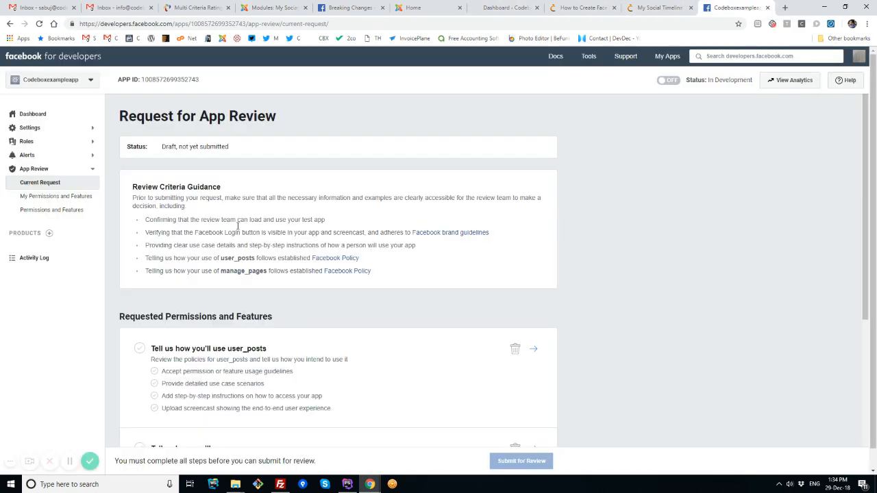
{"action": "mouse_move", "coordinate": [162, 175]}
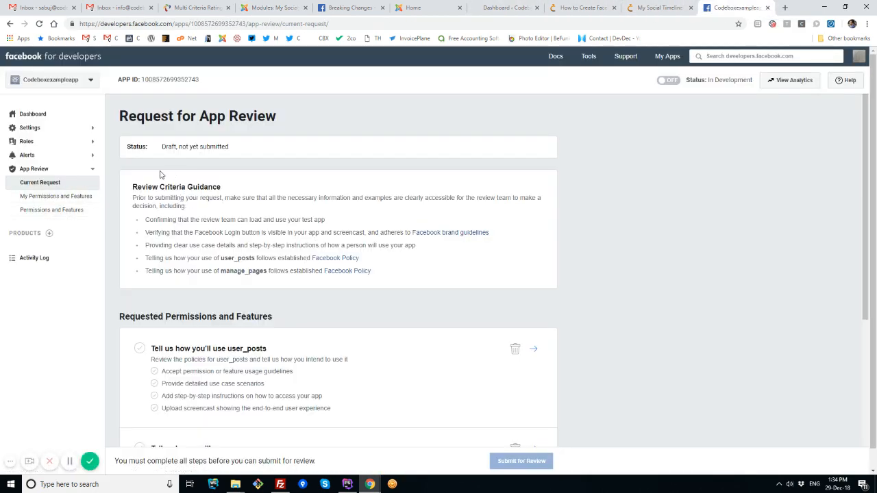
{"action": "scroll", "scroll_direction": "down", "scroll_amount": 3}
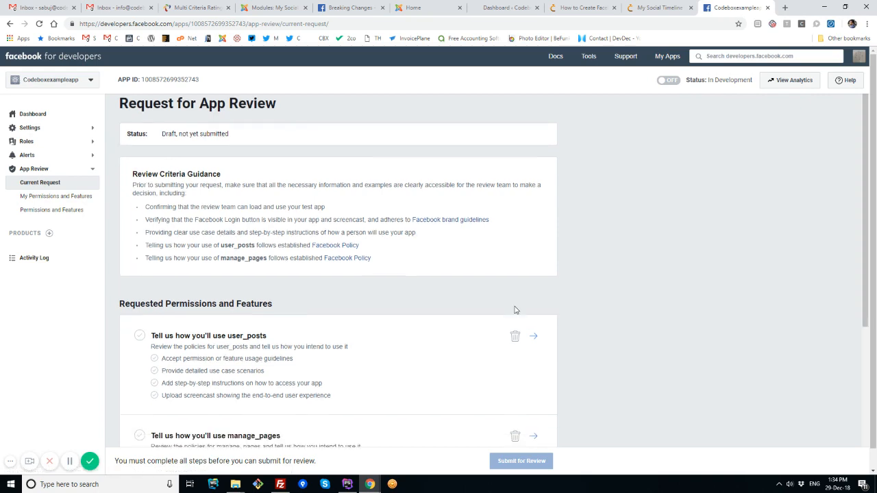
{"action": "scroll", "scroll_direction": "down", "scroll_amount": 3}
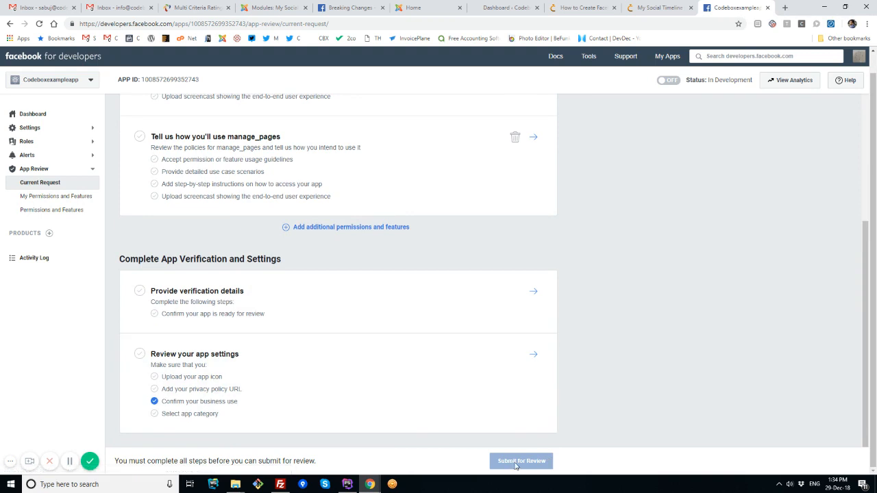
{"action": "mouse_move", "coordinate": [363, 276]}
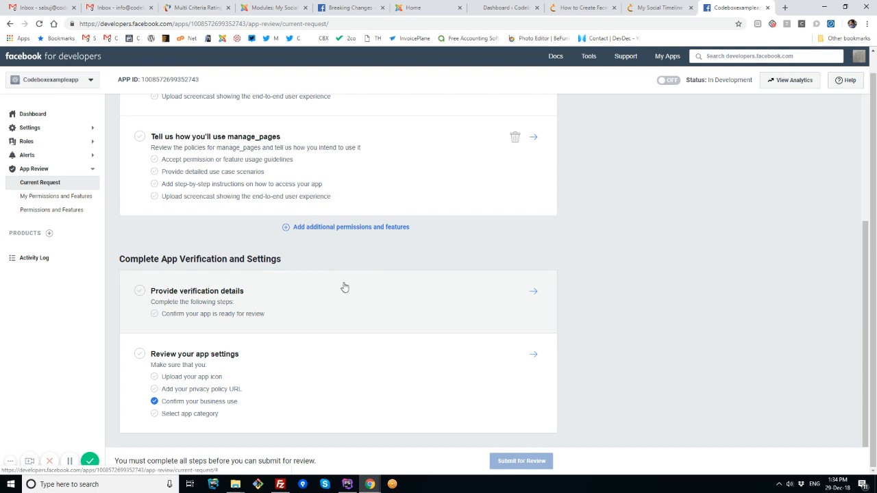
{"action": "mouse_move", "coordinate": [234, 196]}
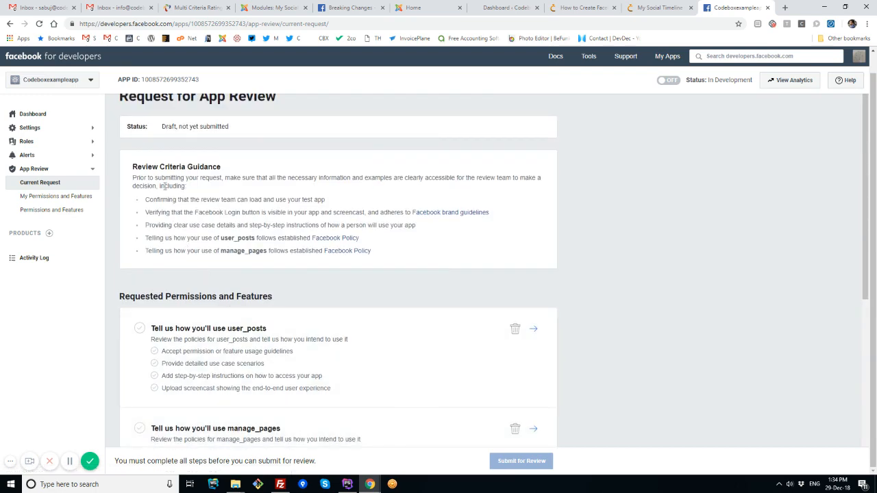
{"action": "mouse_move", "coordinate": [510, 313]}
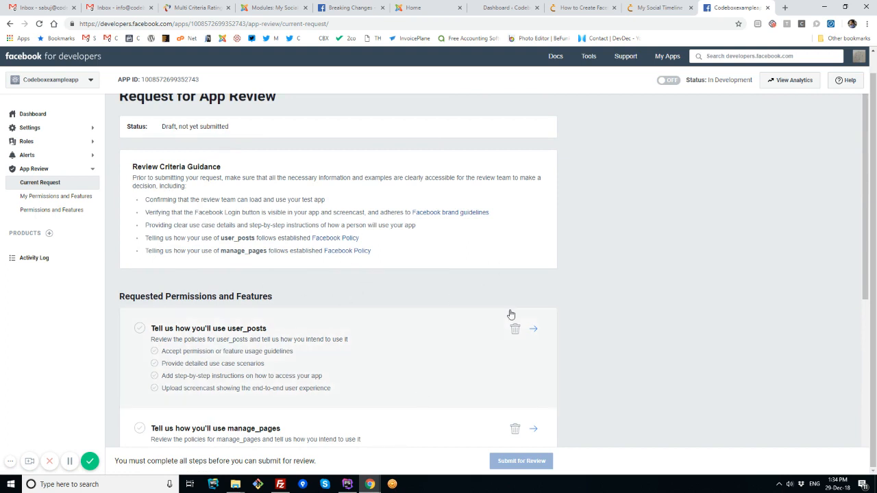
{"action": "left_click", "coordinate": [658, 8]}
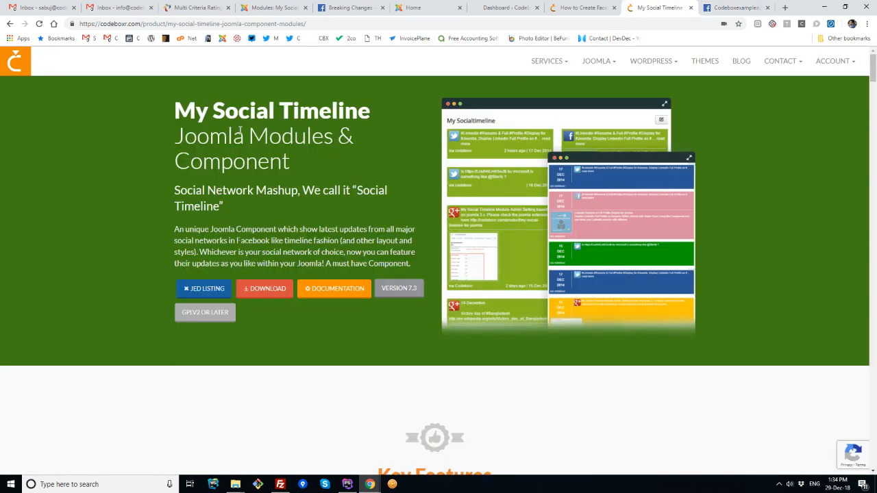
{"action": "scroll", "scroll_direction": "down", "scroll_amount": 3}
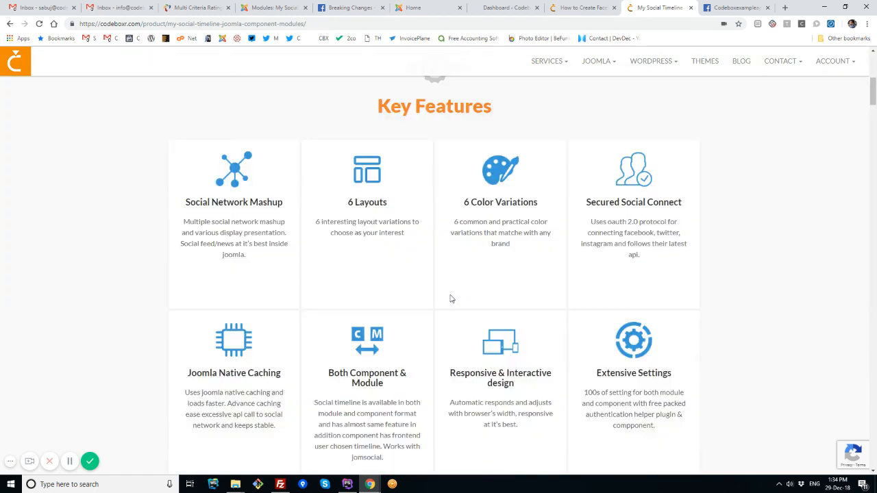
{"action": "scroll", "scroll_direction": "down", "scroll_amount": 3}
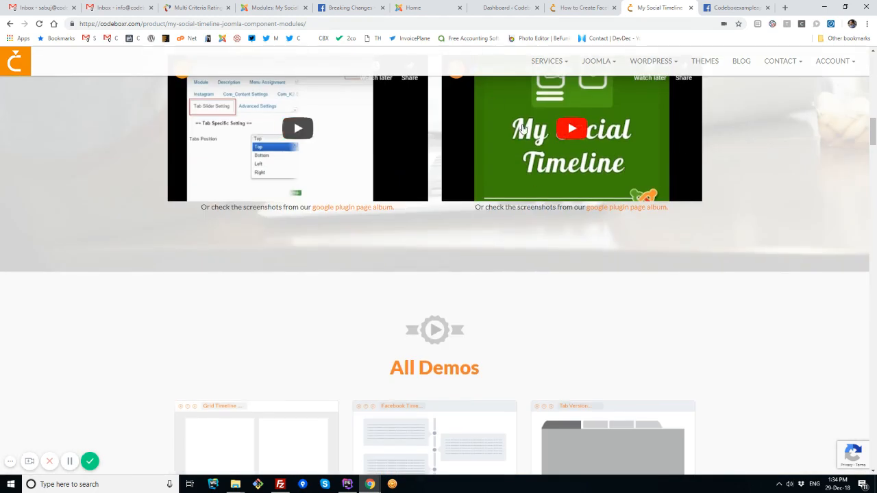
{"action": "scroll", "scroll_direction": "down", "scroll_amount": 3}
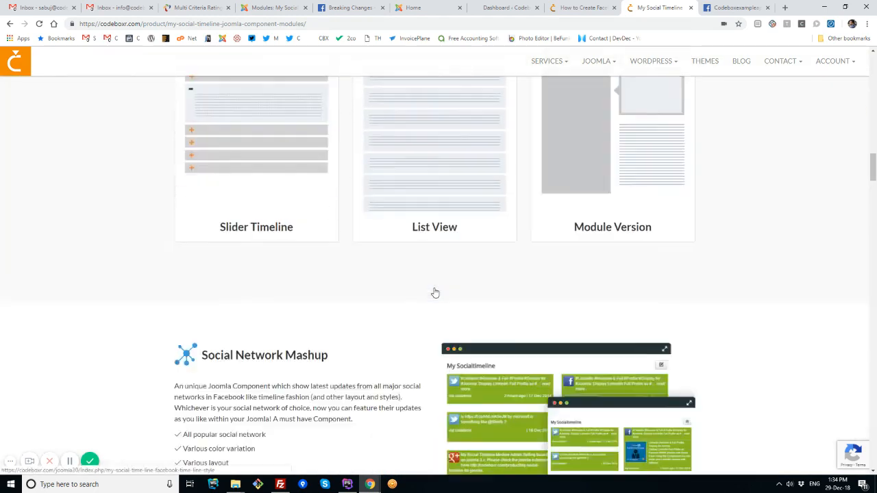
{"action": "scroll", "scroll_direction": "down", "scroll_amount": 3}
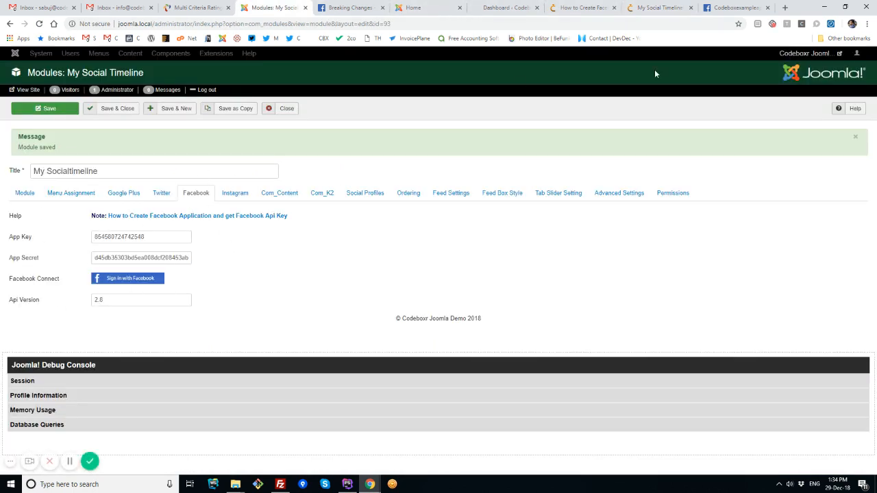
{"action": "left_click", "coordinate": [733, 8]}
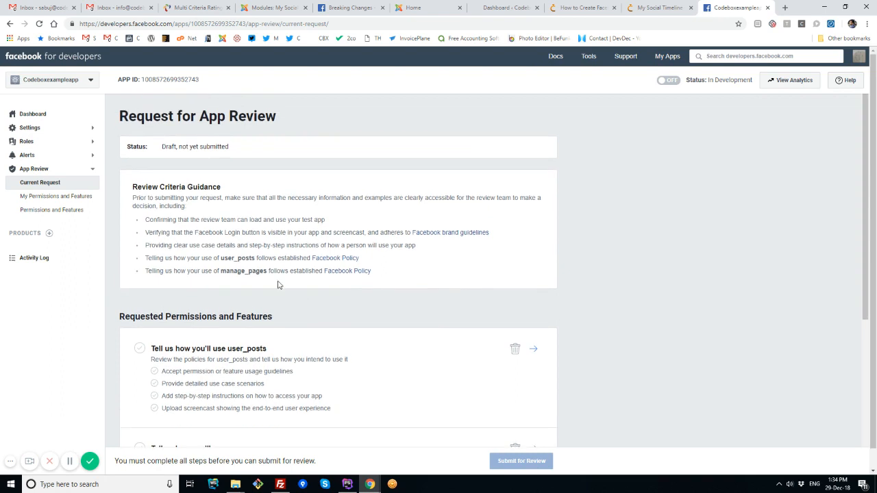
{"action": "mouse_move", "coordinate": [265, 267]}
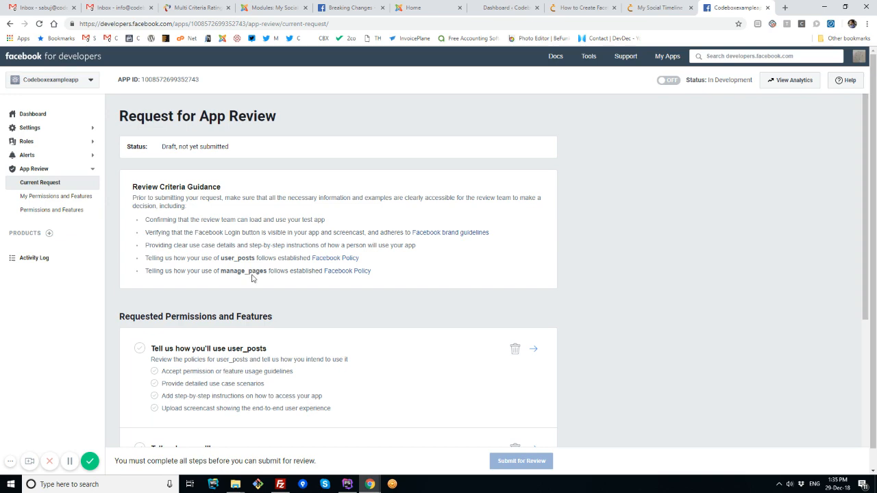
Step: Scroll past the In Development status toggle and go to the app Dashboard
{"action": "scroll", "scroll_direction": "down", "scroll_amount": 3}
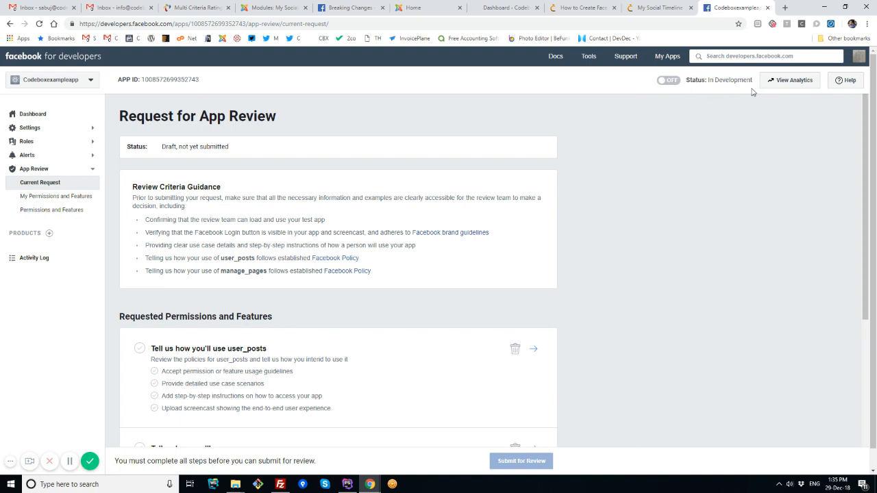
{"action": "mouse_move", "coordinate": [729, 87]}
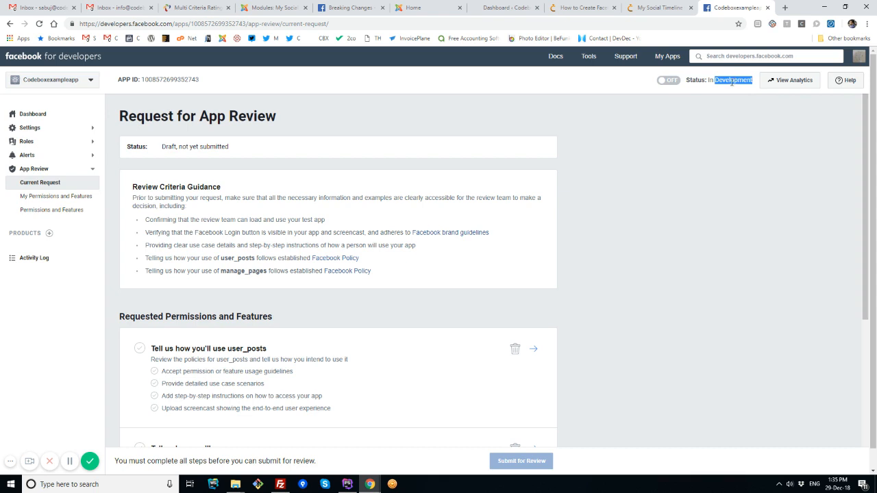
{"action": "mouse_move", "coordinate": [318, 382]}
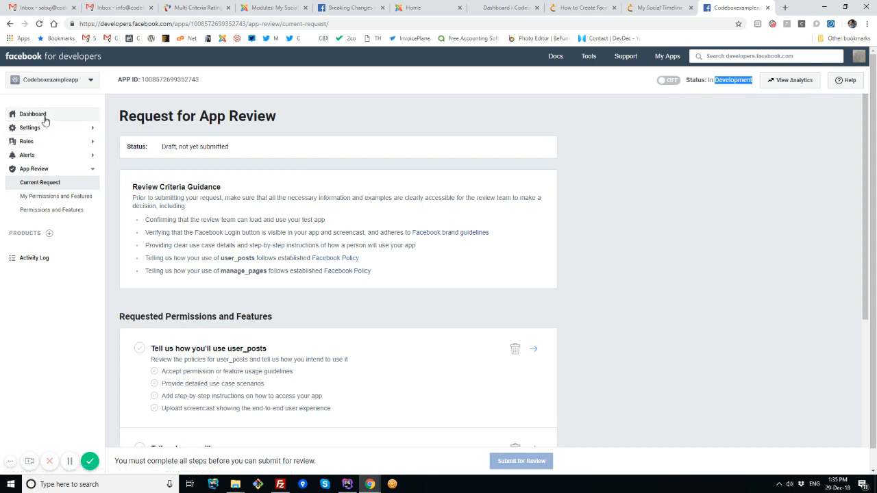
{"action": "left_click", "coordinate": [33, 114]}
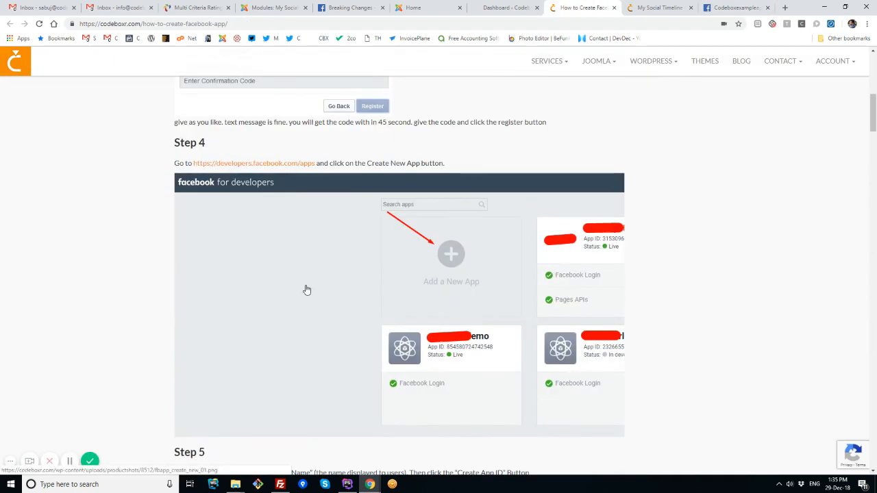
Step: From the Dashboard, go to Settings > Basic and scroll the form down to the Website platform
{"action": "left_click", "coordinate": [734, 8]}
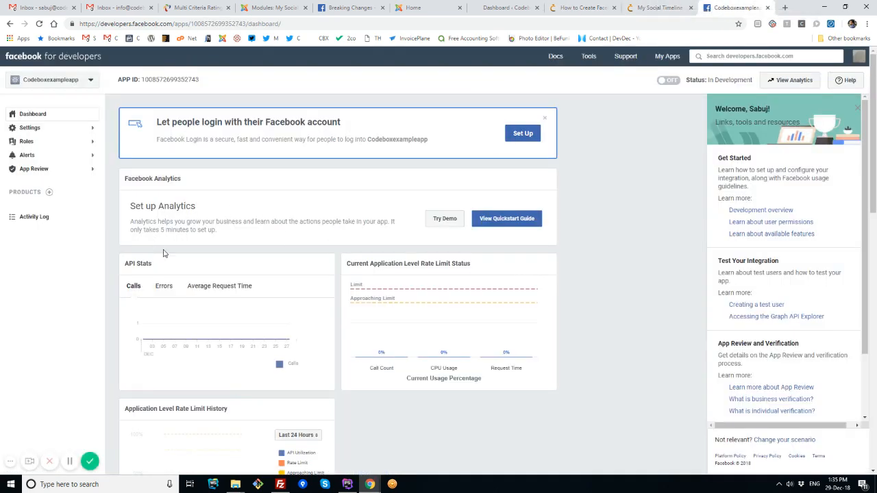
{"action": "scroll", "scroll_direction": "down", "scroll_amount": 3}
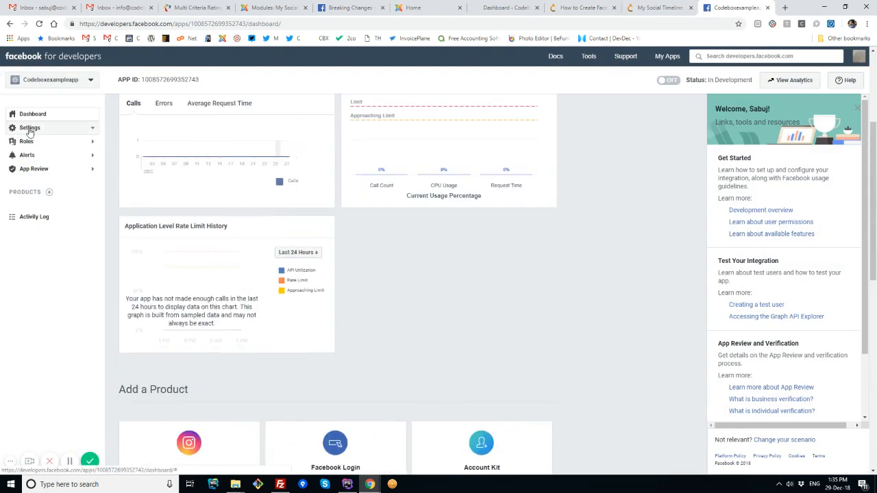
{"action": "left_click", "coordinate": [31, 128]}
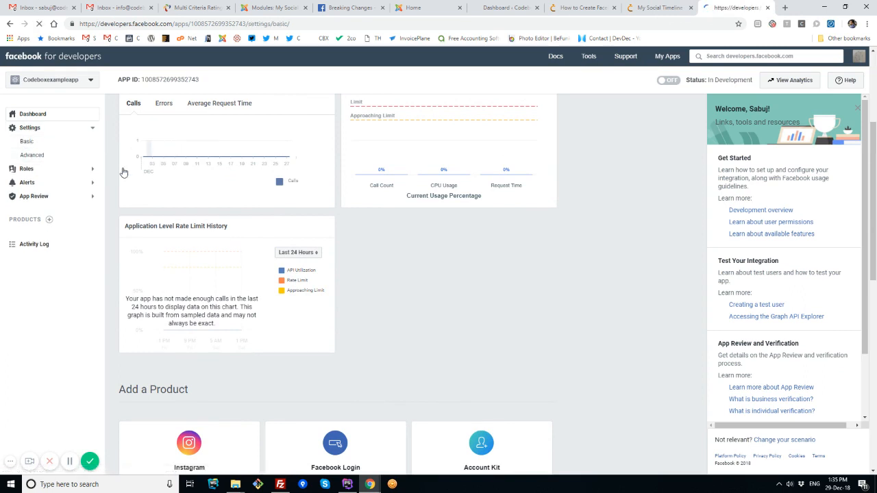
{"action": "left_click", "coordinate": [26, 140]}
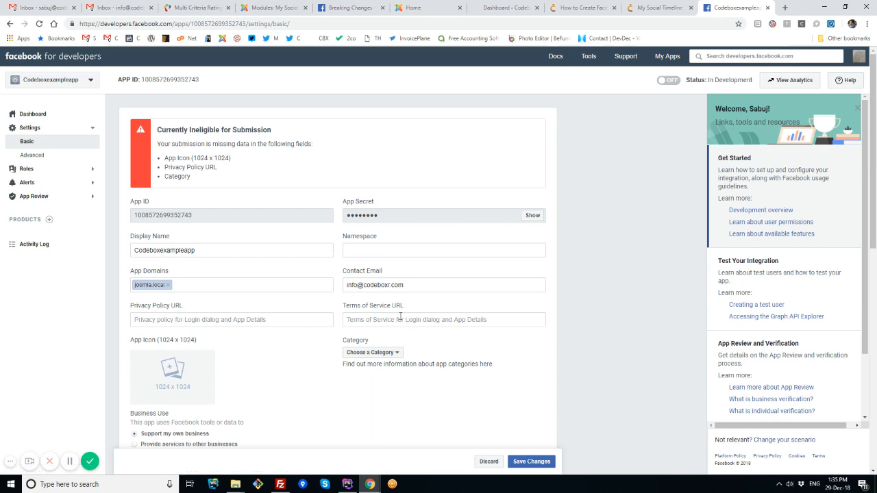
{"action": "scroll", "scroll_direction": "down", "scroll_amount": 3}
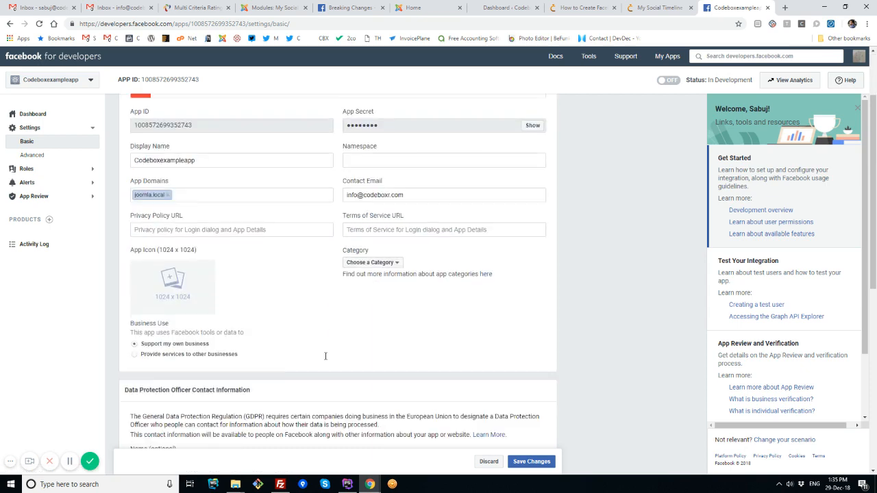
{"action": "scroll", "scroll_direction": "down", "scroll_amount": 3}
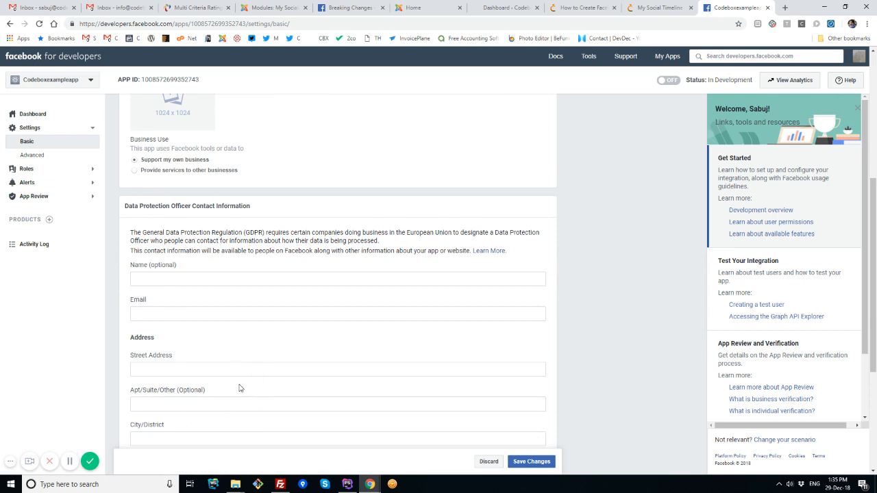
{"action": "scroll", "scroll_direction": "down", "scroll_amount": 3}
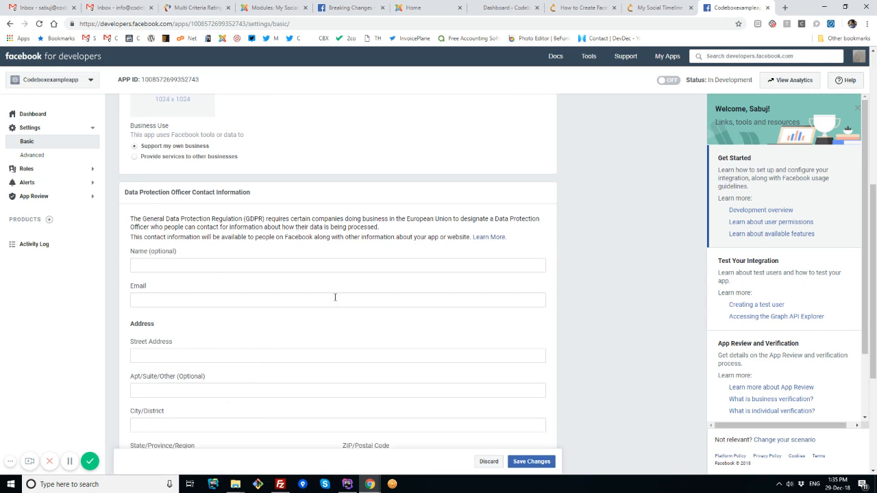
{"action": "scroll", "scroll_direction": "down", "scroll_amount": 3}
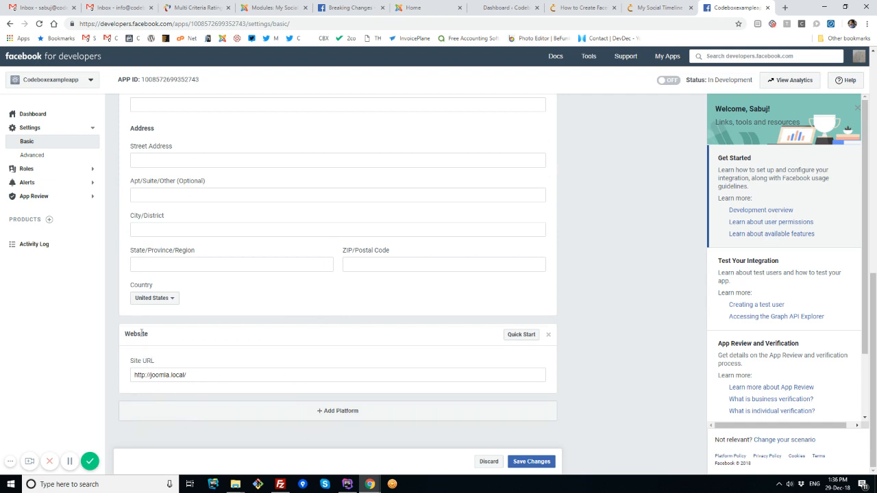
{"action": "mouse_move", "coordinate": [337, 411]}
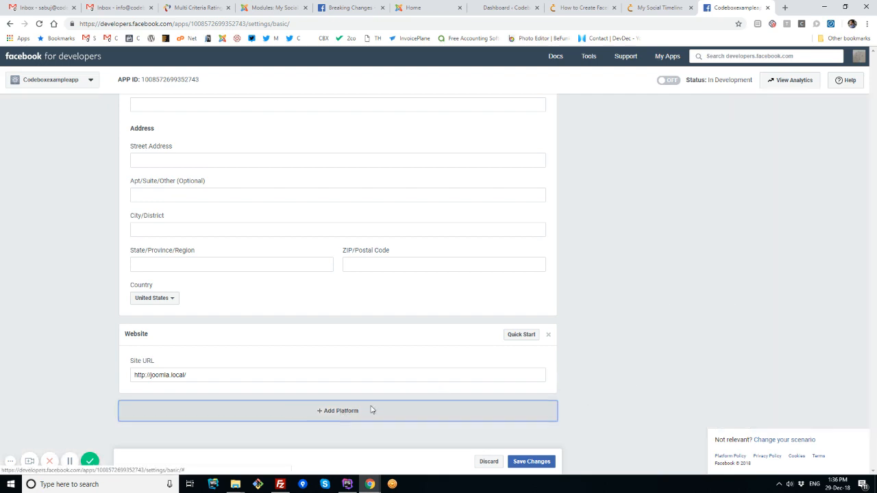
Step: Start Add Platform and cancel without adding one, then expand App Review in the sidebar
{"action": "left_click", "coordinate": [337, 411]}
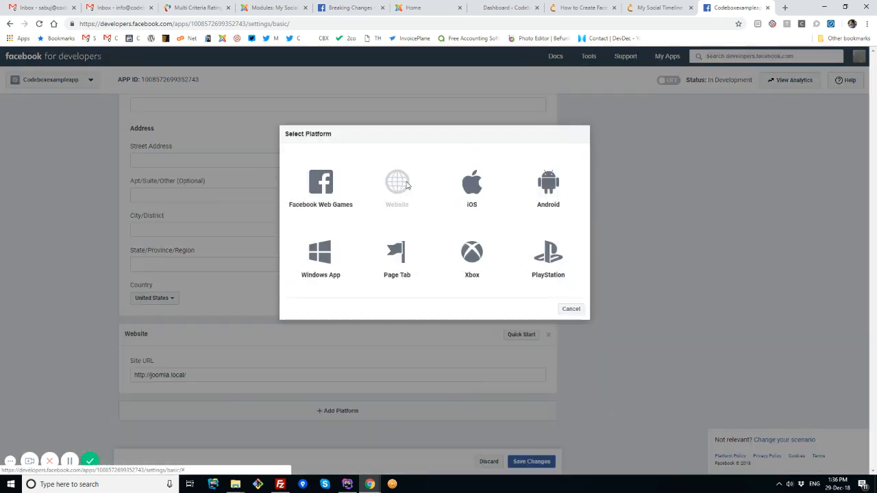
{"action": "left_click", "coordinate": [570, 309]}
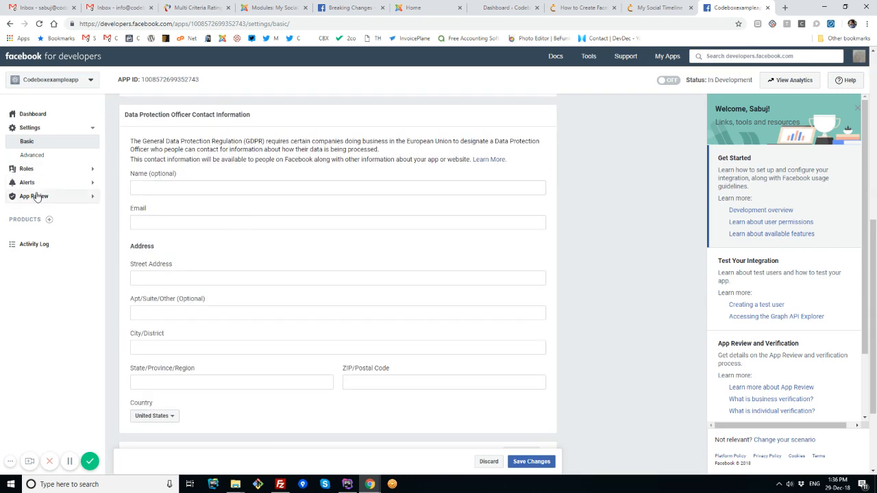
{"action": "left_click", "coordinate": [34, 196]}
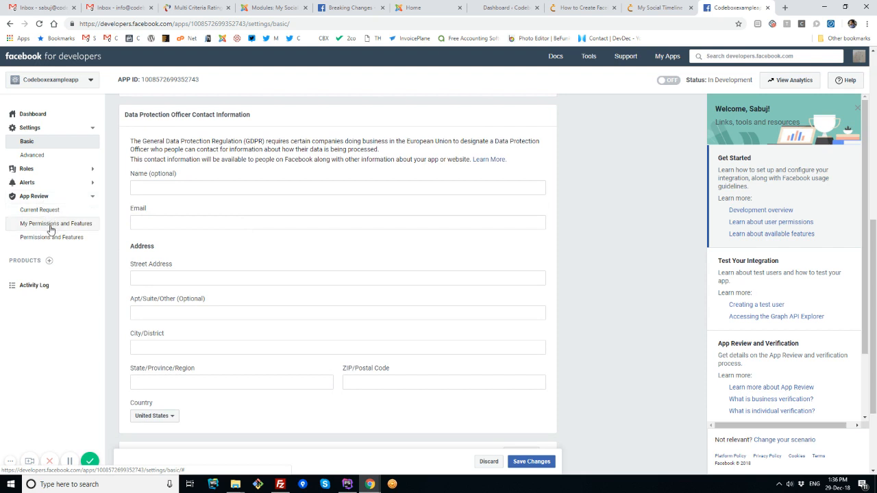
{"action": "mouse_move", "coordinate": [62, 244]}
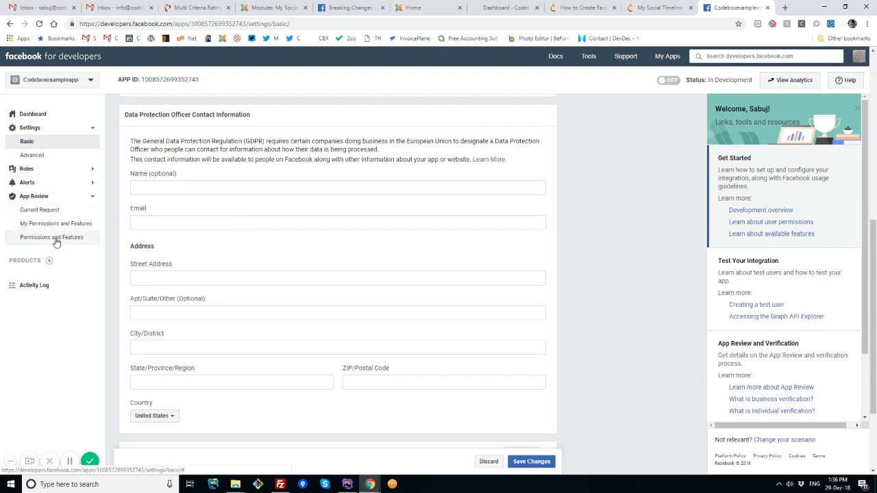
{"action": "scroll", "scroll_direction": "down", "scroll_amount": 3}
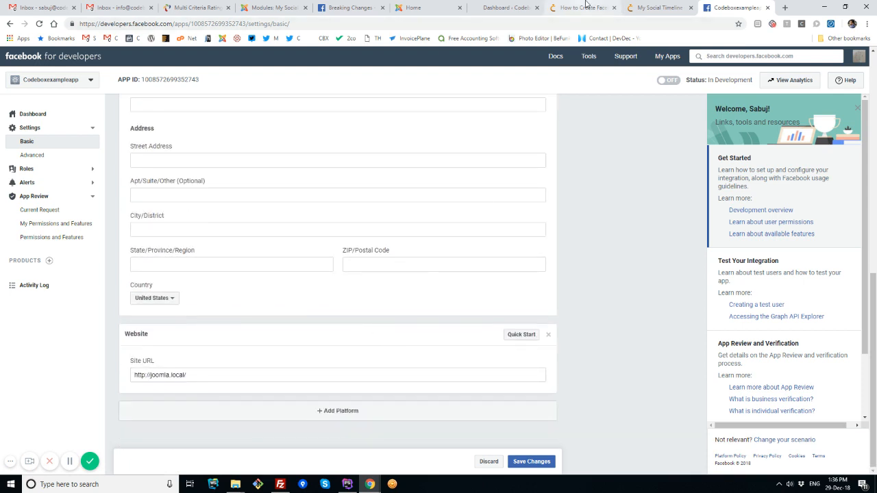
Step: From the Codeboxr tutorial, go to the Contact Codeboxr page with its enquiry form
{"action": "left_click", "coordinate": [581, 8]}
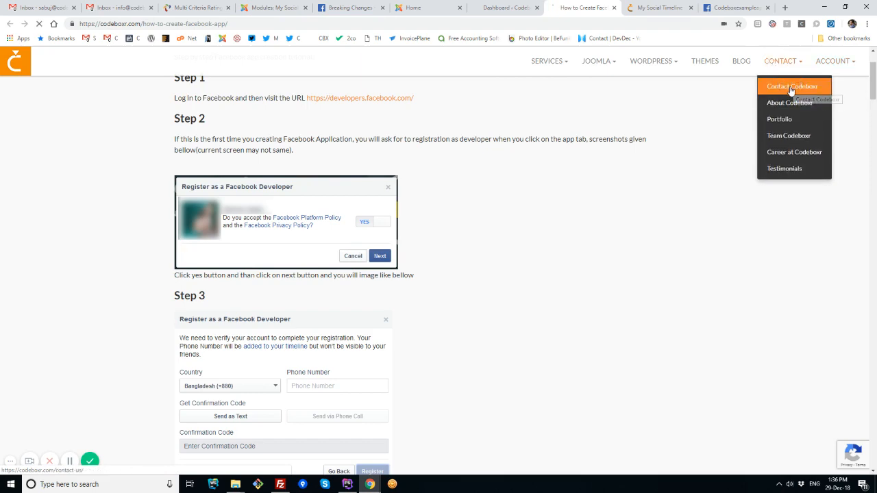
{"action": "left_click", "coordinate": [792, 86]}
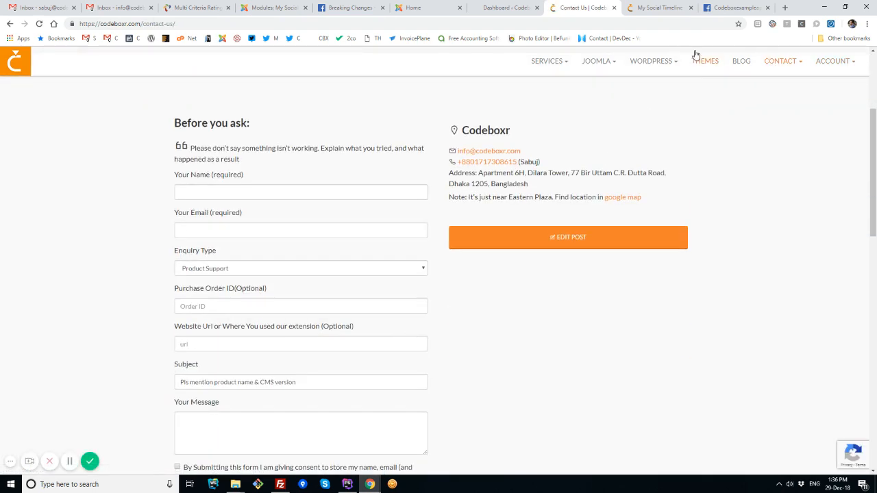